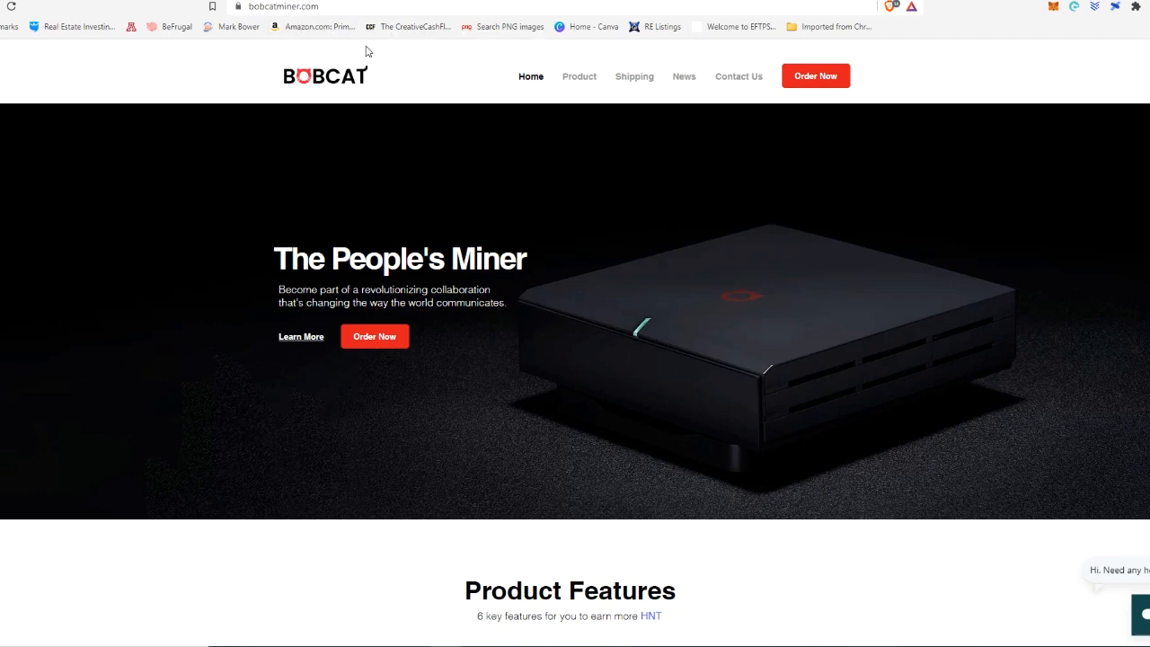
# Step: Start an order from the Bobcat home page and list the Bobcat Miner 300 regional models
pyautogui.click(374, 336)
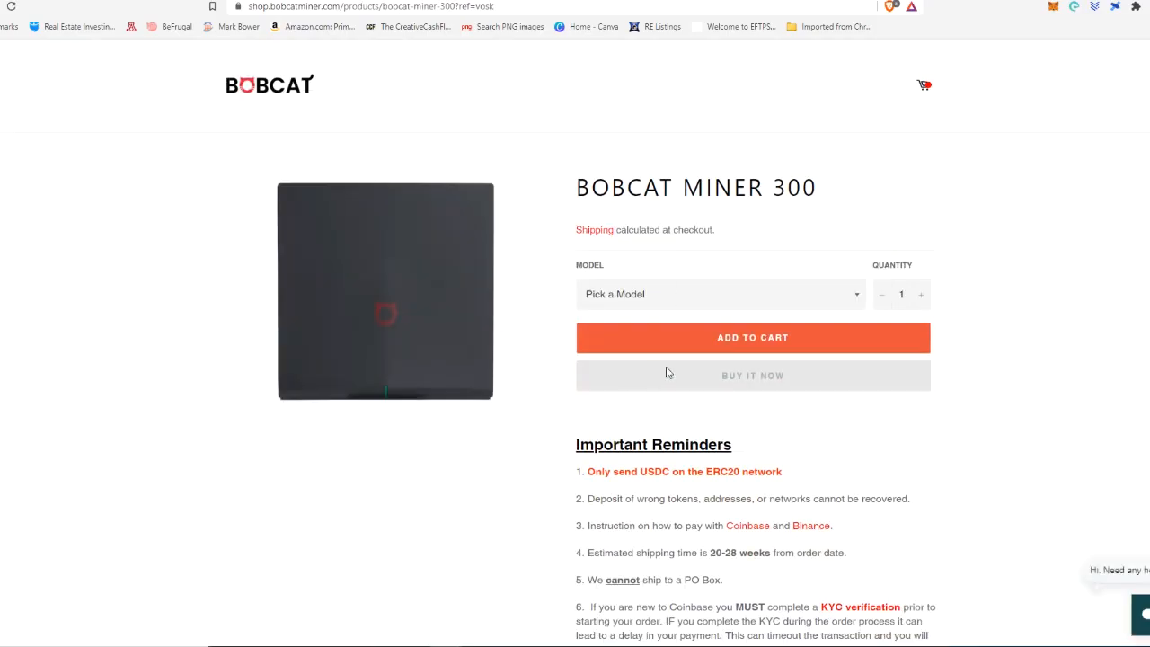
pyautogui.click(719, 295)
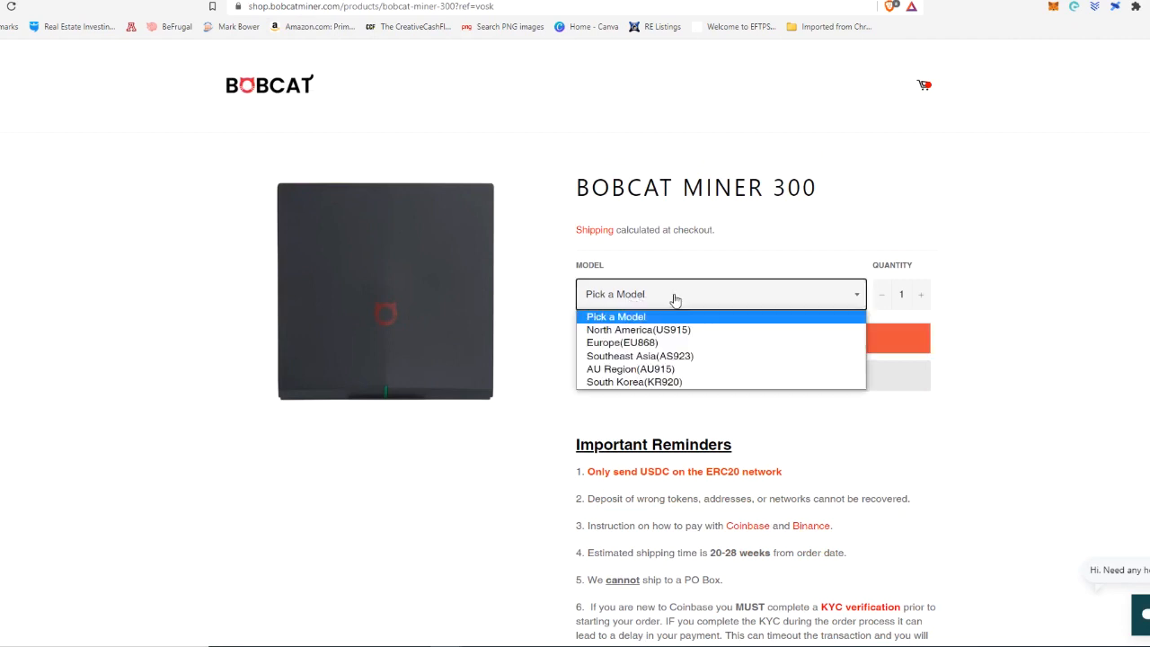
pyautogui.moveTo(697, 381)
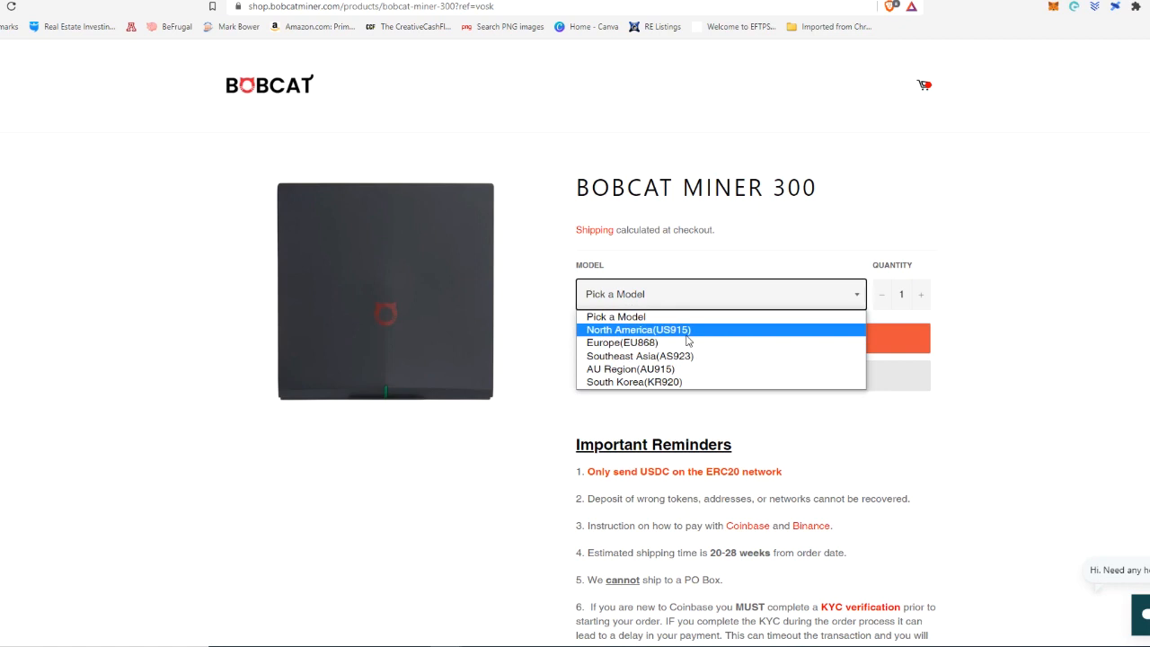
pyautogui.moveTo(689, 340)
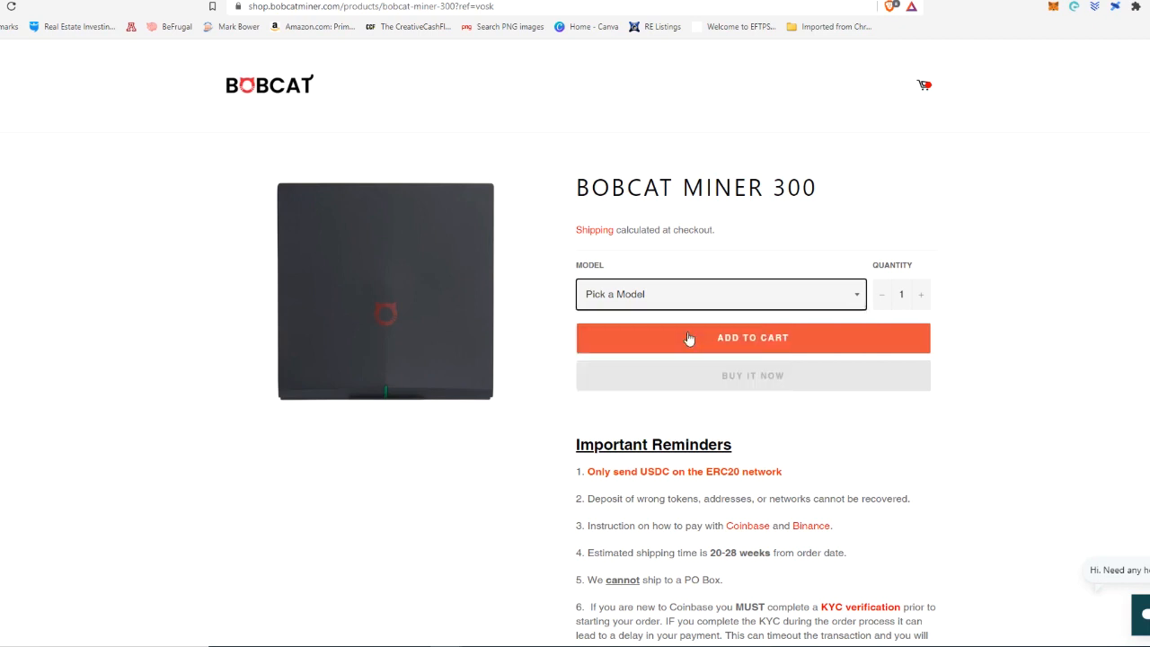
# Step: Choose the North America (US915) model at $429.00 and review the USDC-only reminder
pyautogui.click(719, 295)
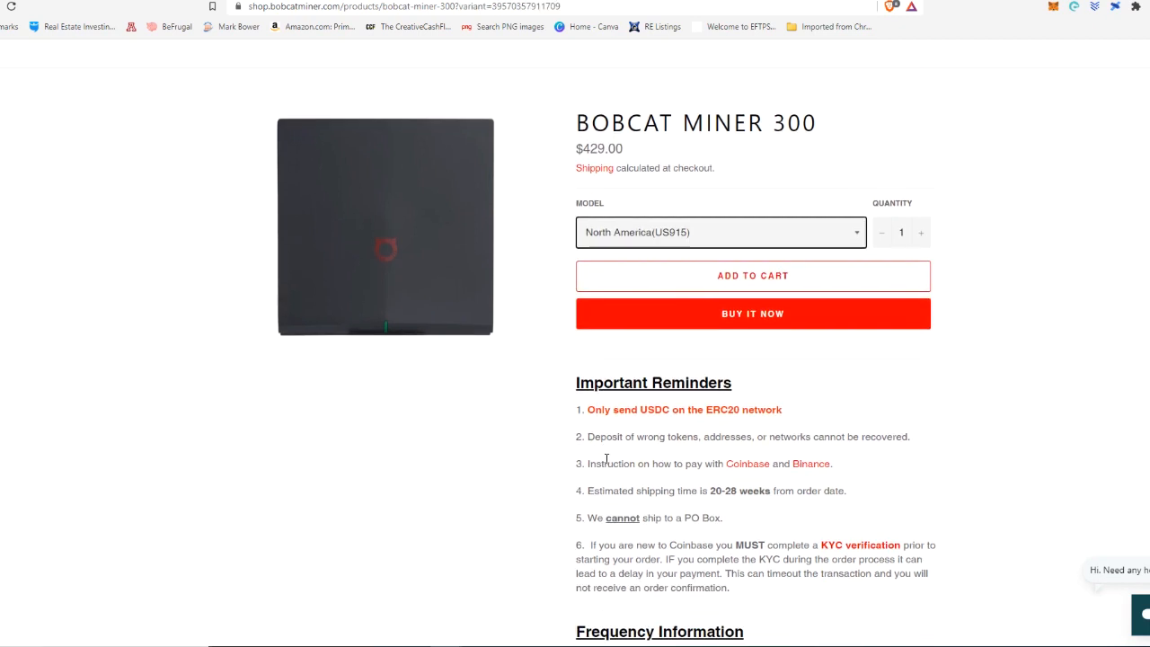
pyautogui.doubleClick(596, 409)
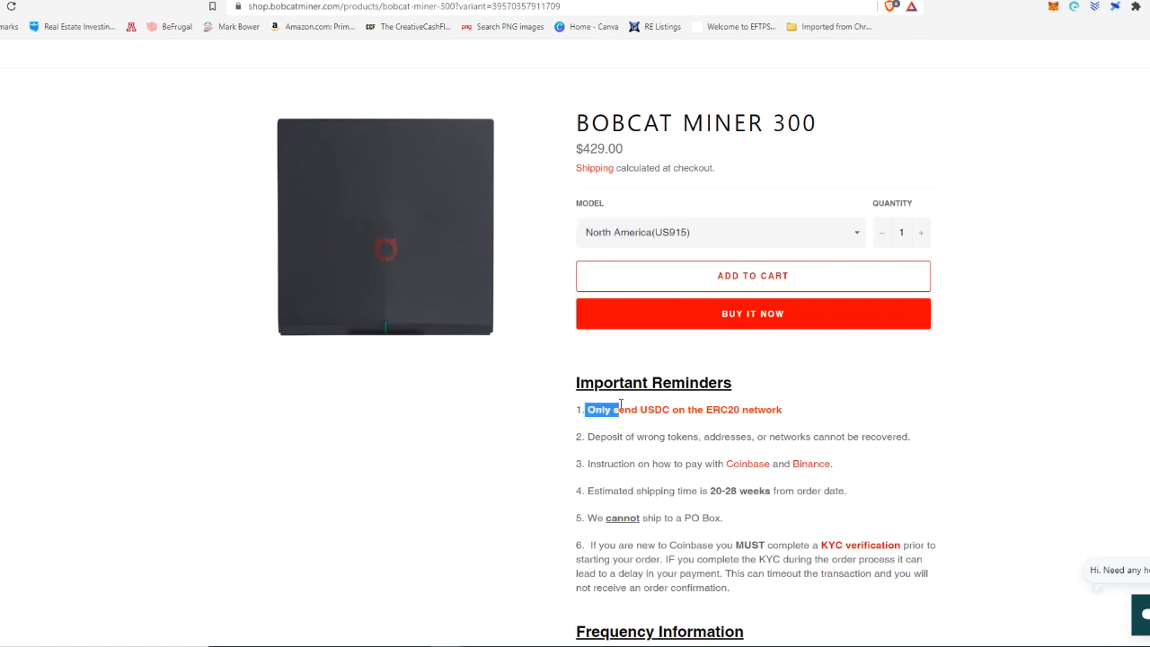
pyautogui.moveTo(590, 409); pyautogui.dragTo(782, 410)
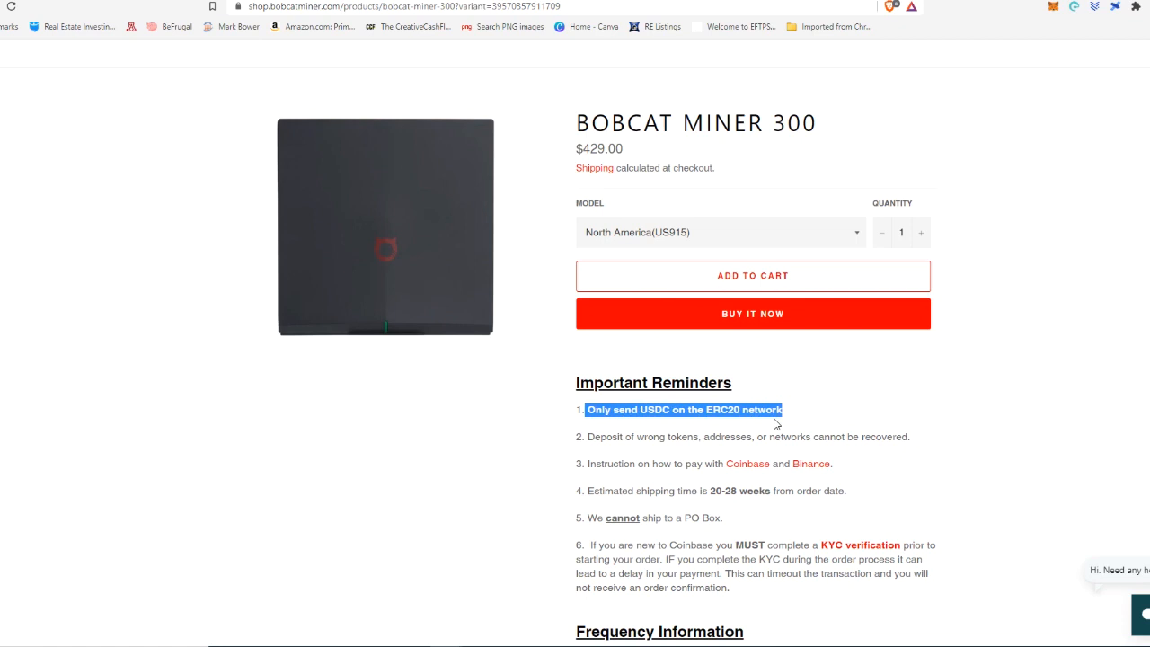
pyautogui.moveTo(665, 424)
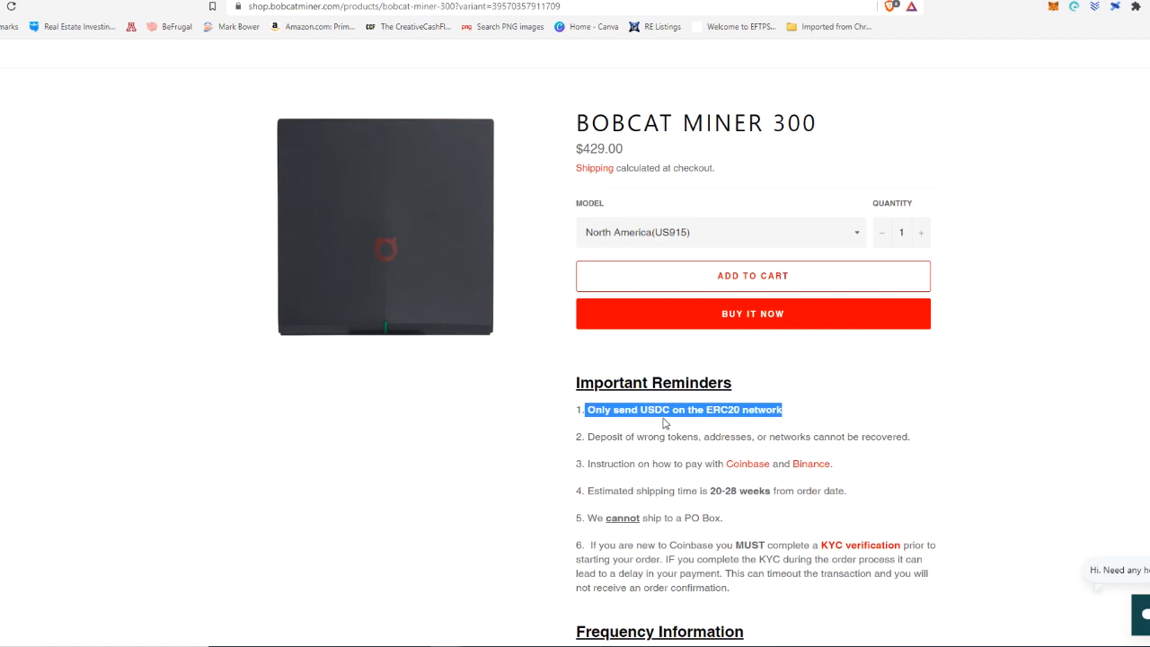
pyautogui.moveTo(730, 428)
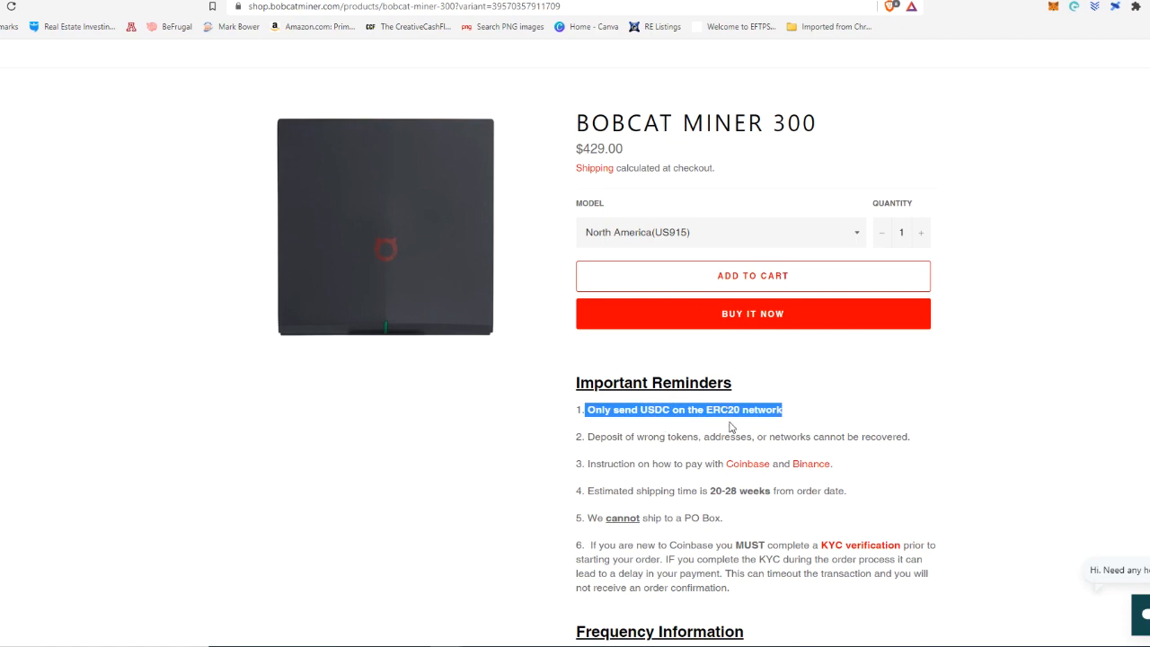
pyautogui.moveTo(593, 490)
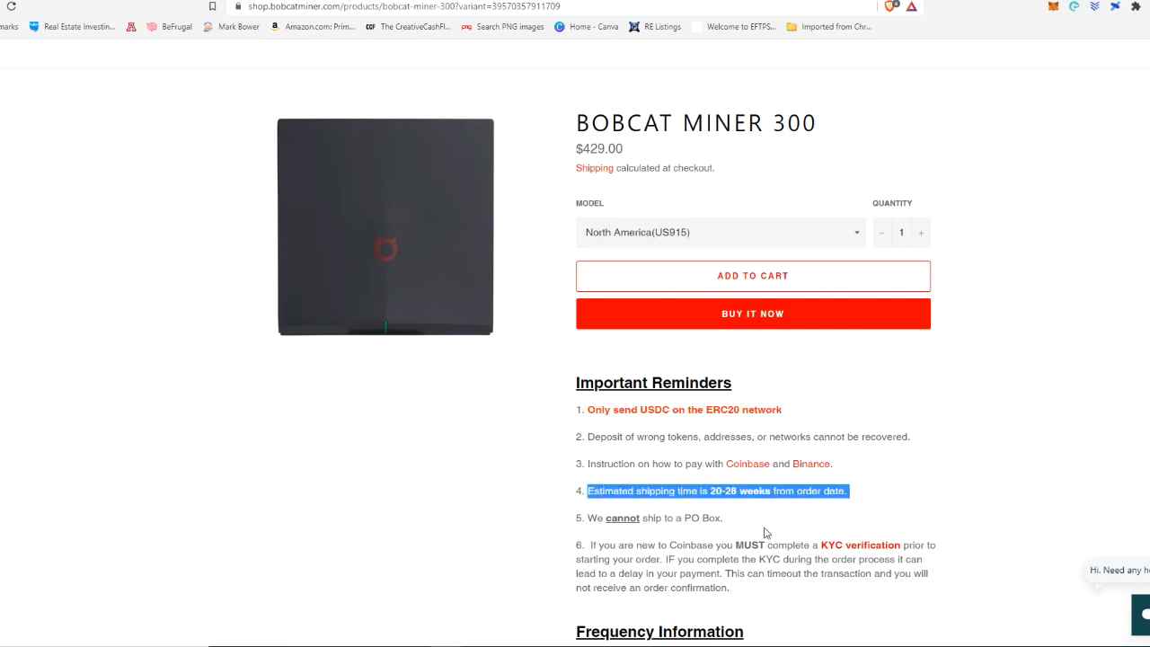
pyautogui.moveTo(733, 506)
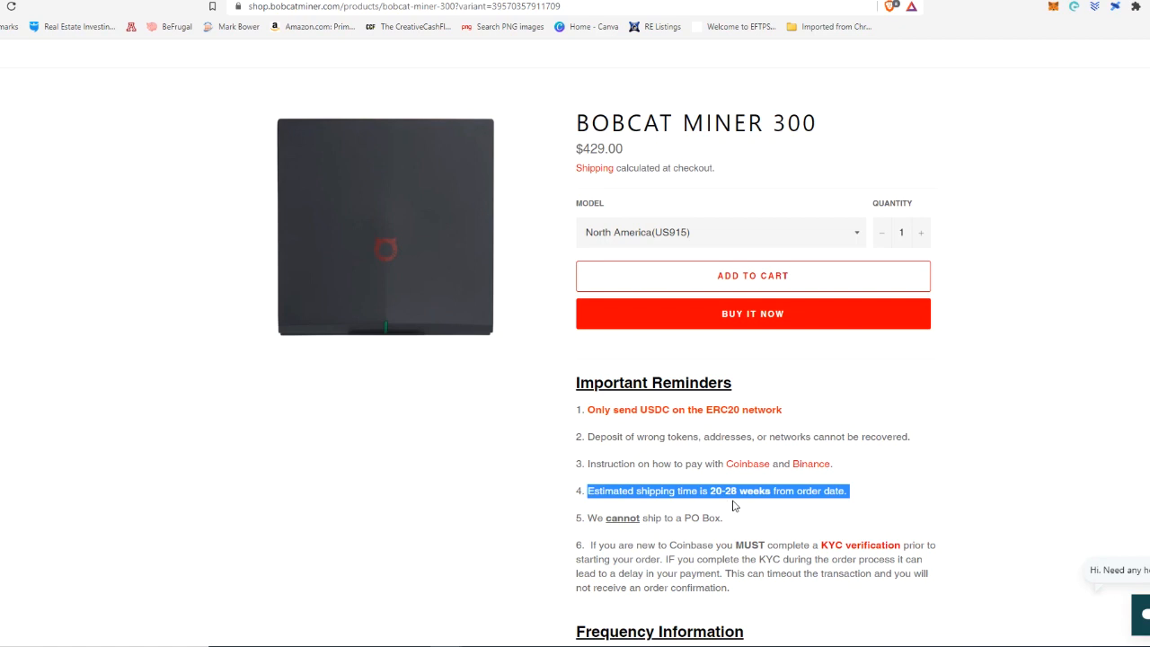
pyautogui.moveTo(643, 453)
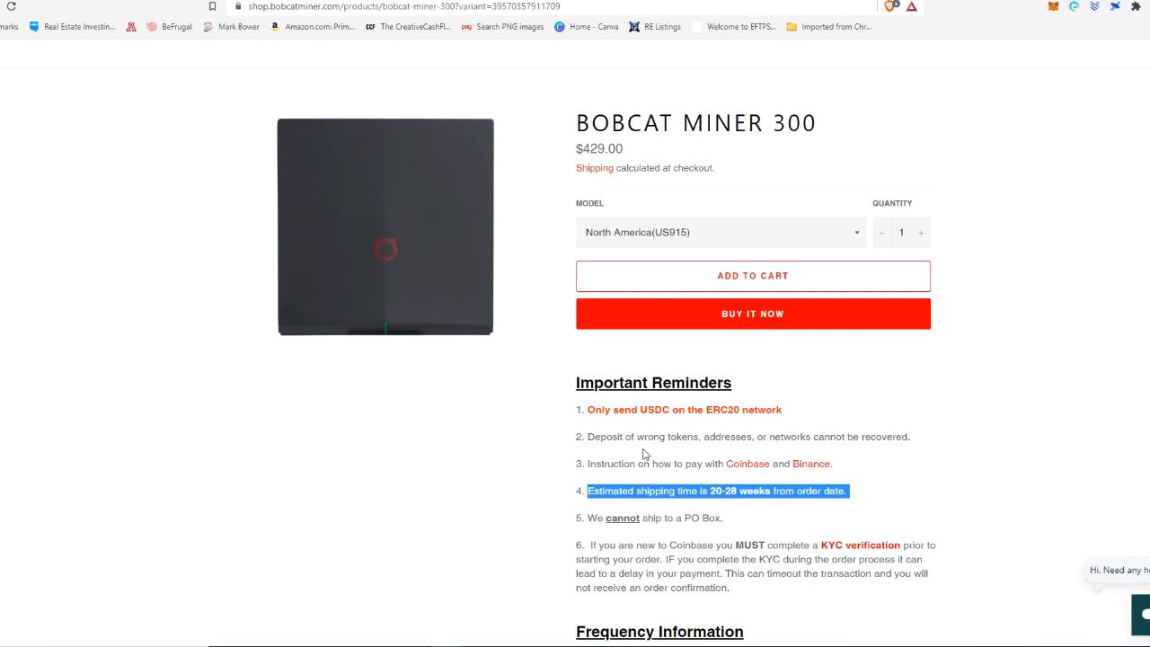
pyautogui.moveTo(648, 453)
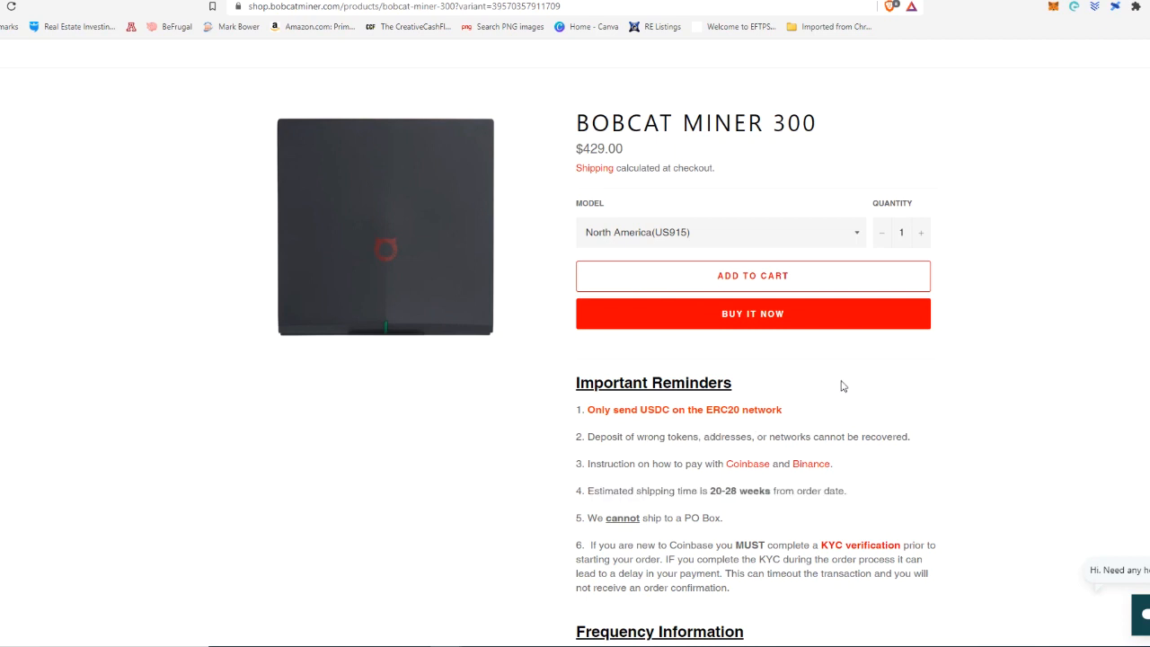
pyautogui.moveTo(888, 234)
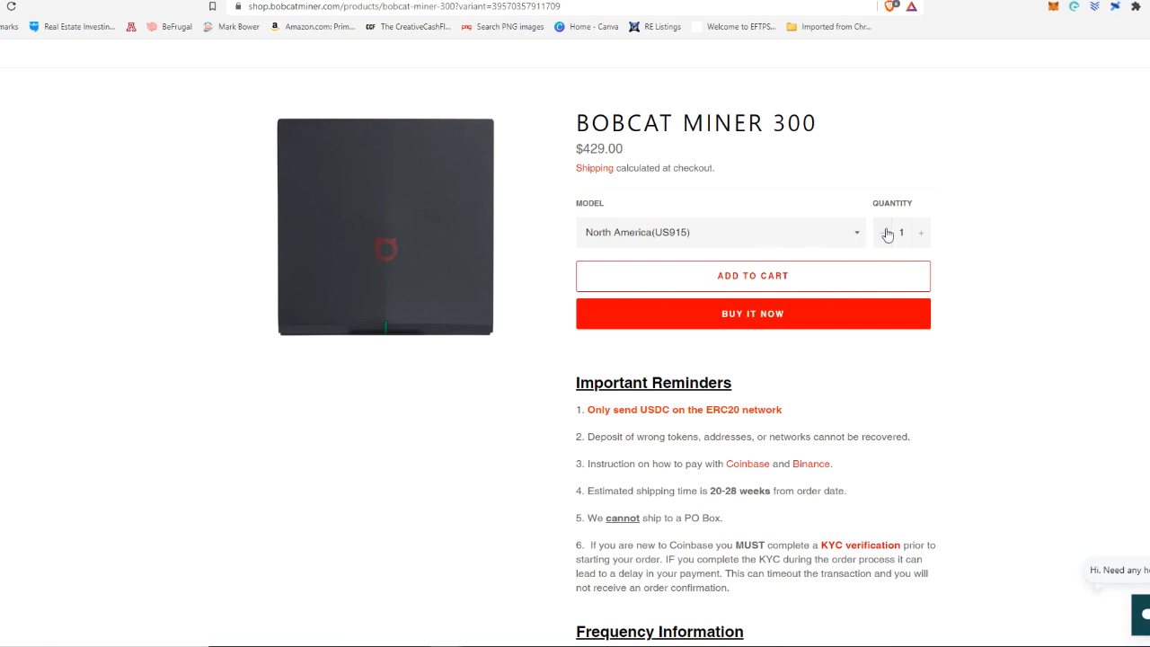
# Step: Buy 10 units directly and agree to the refund policy and terms
pyautogui.click(900, 231)
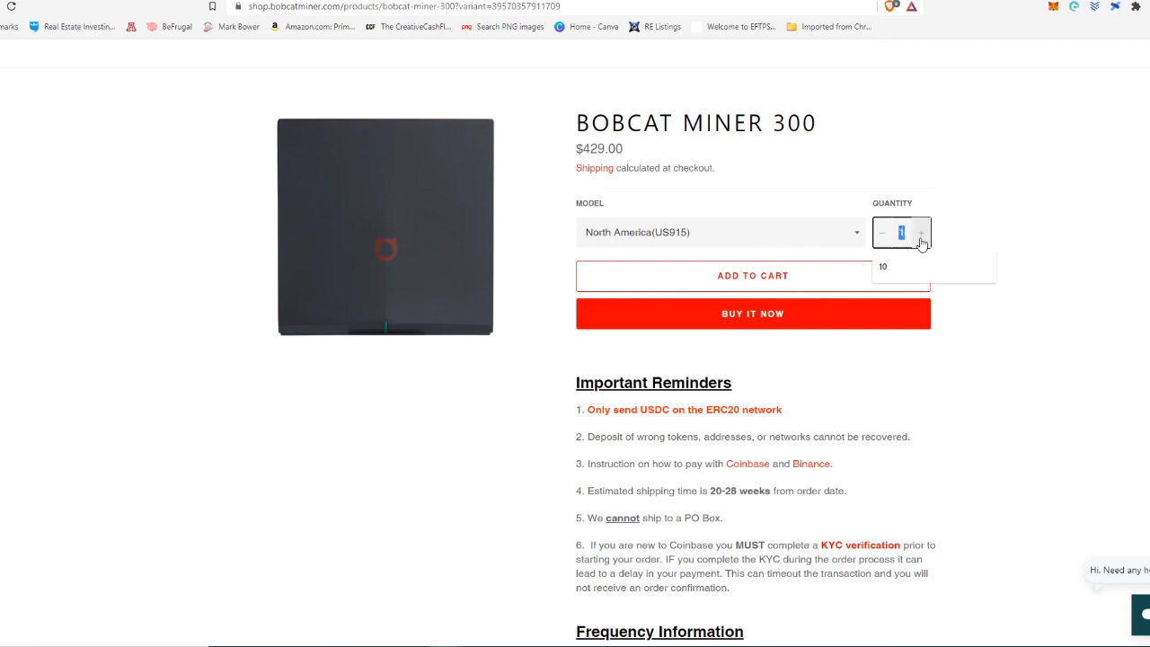
pyautogui.click(882, 266)
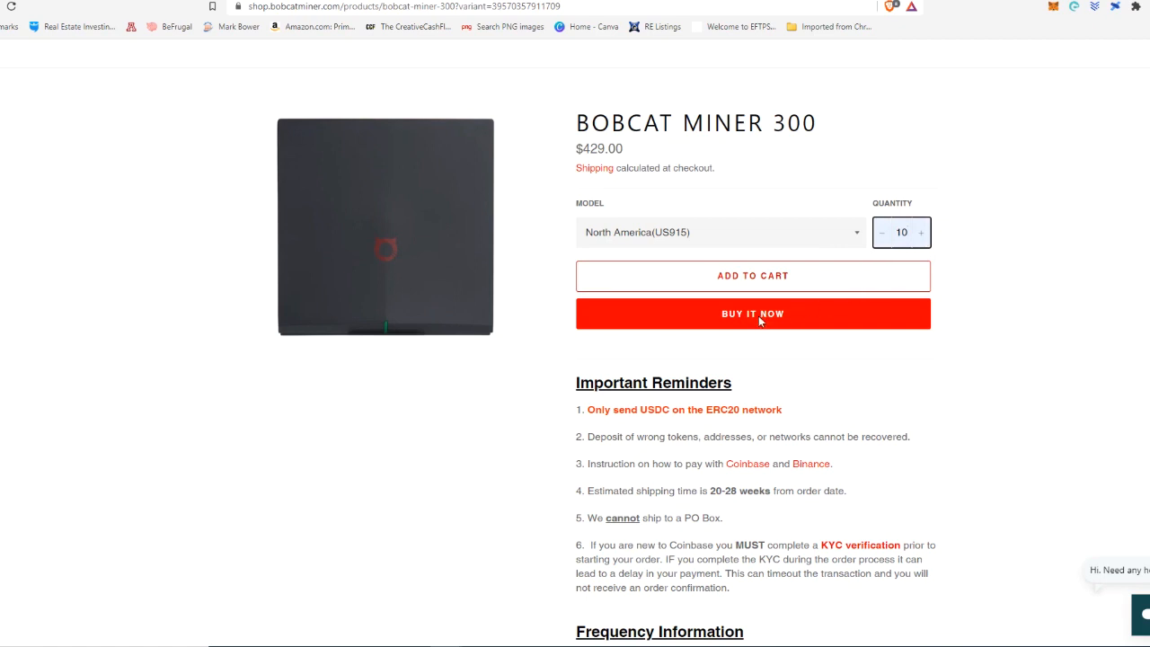
pyautogui.click(751, 313)
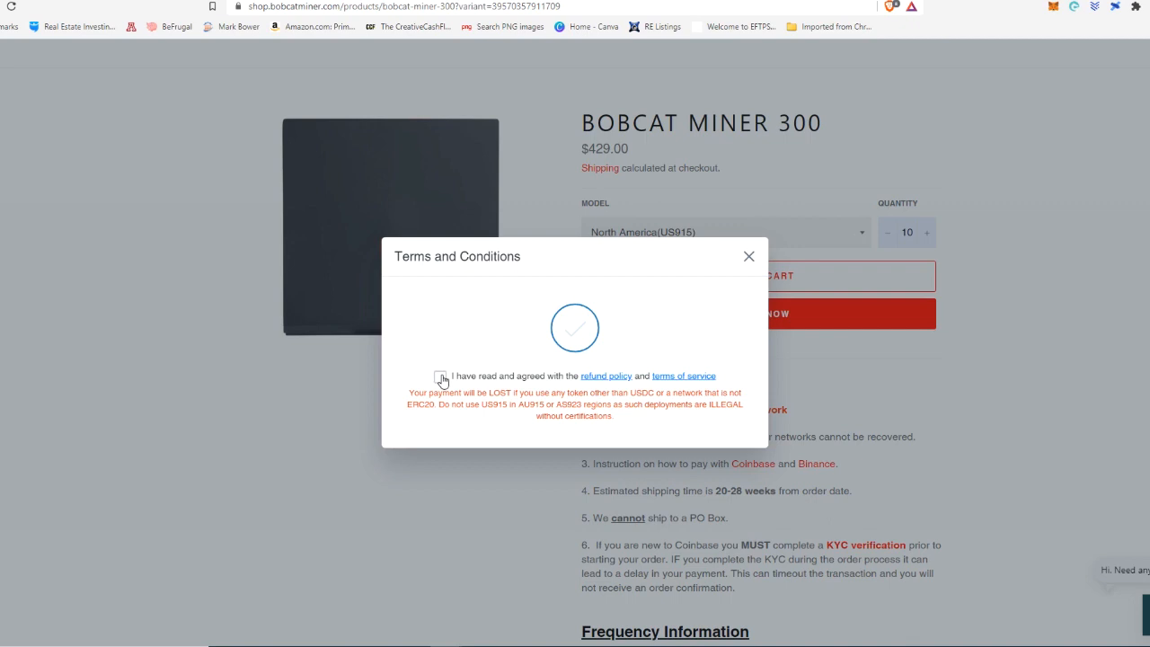
pyautogui.click(441, 375)
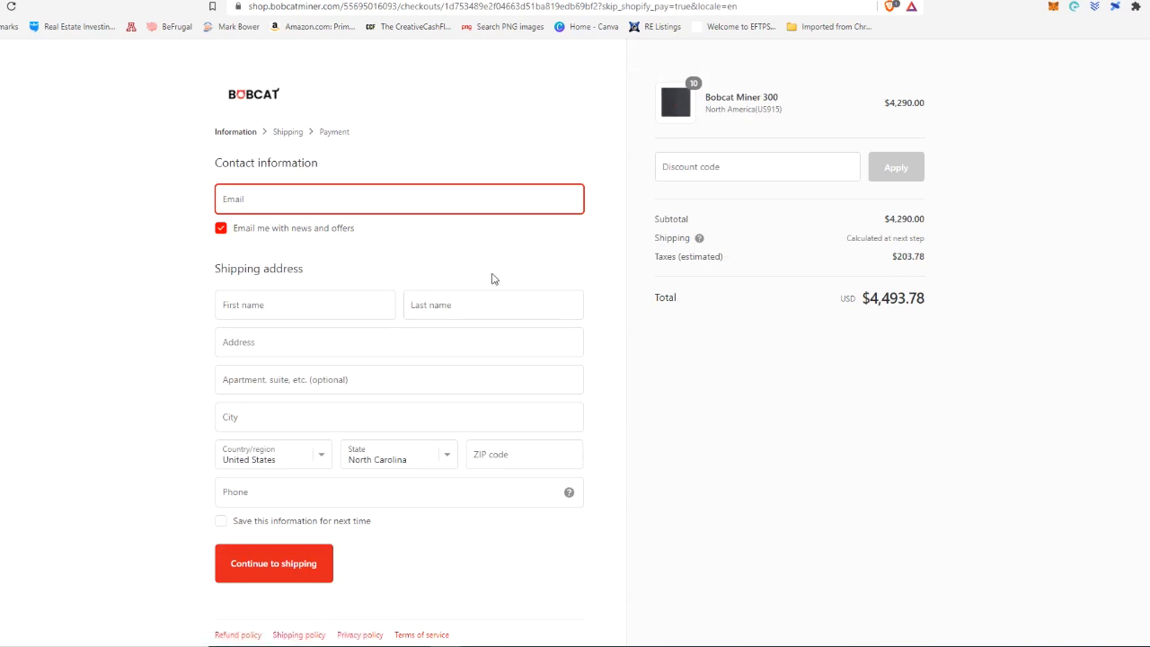
# Step: Fill in the contact email, name and address and continue to shipping
pyautogui.click(399, 198)
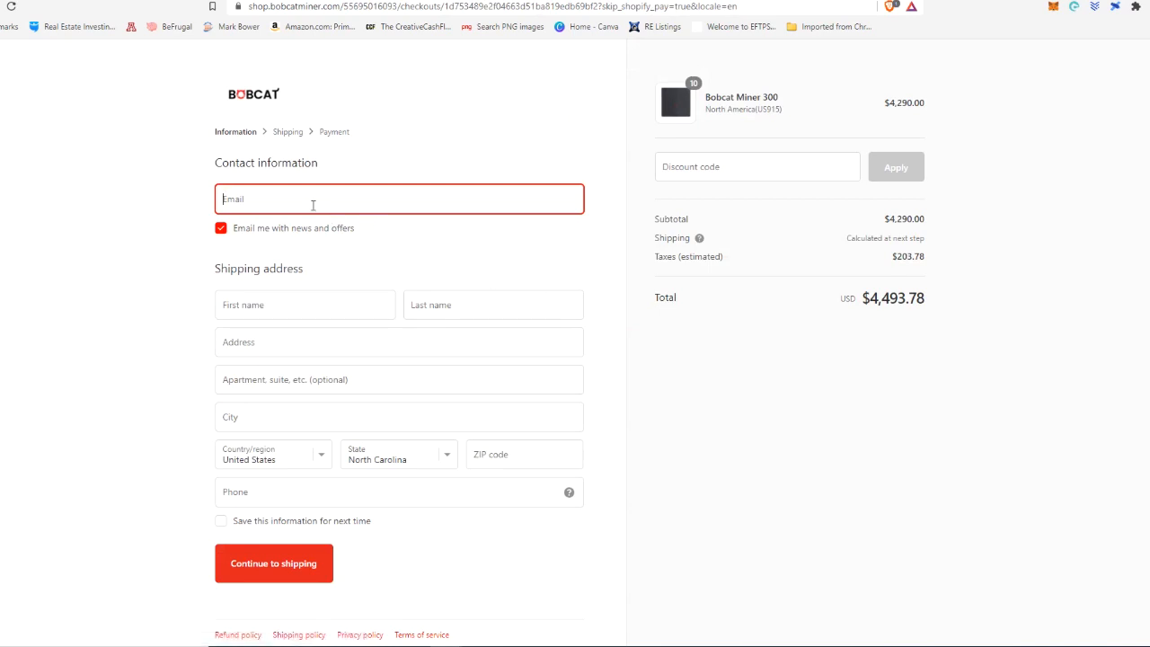
pyautogui.moveTo(327, 288)
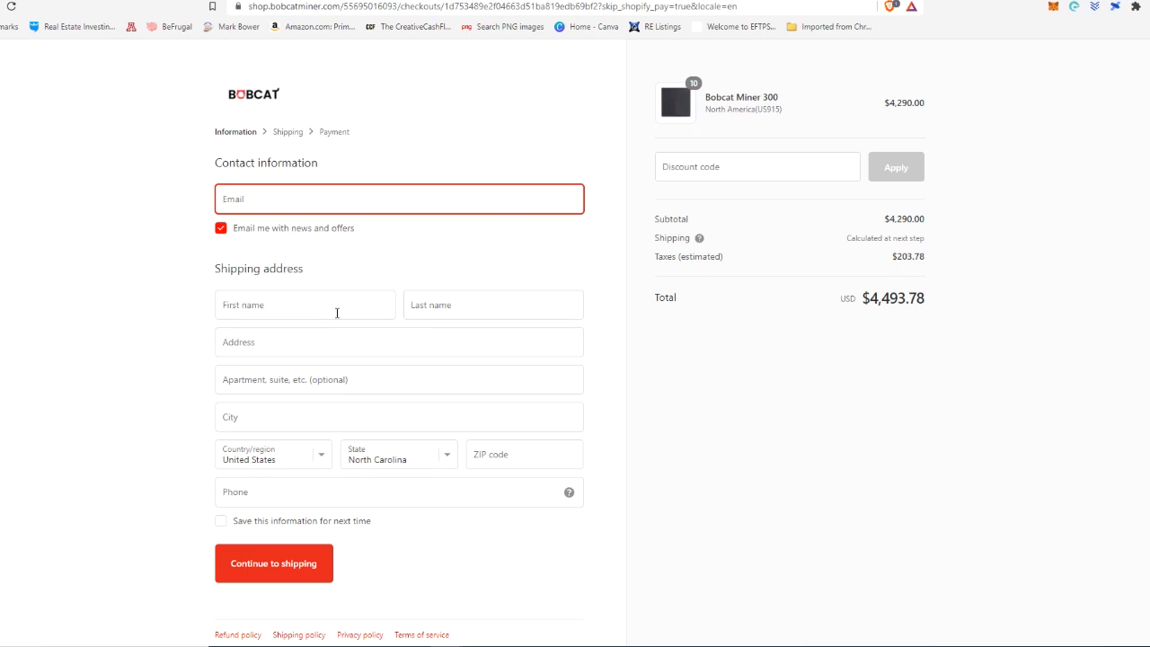
pyautogui.click(399, 197)
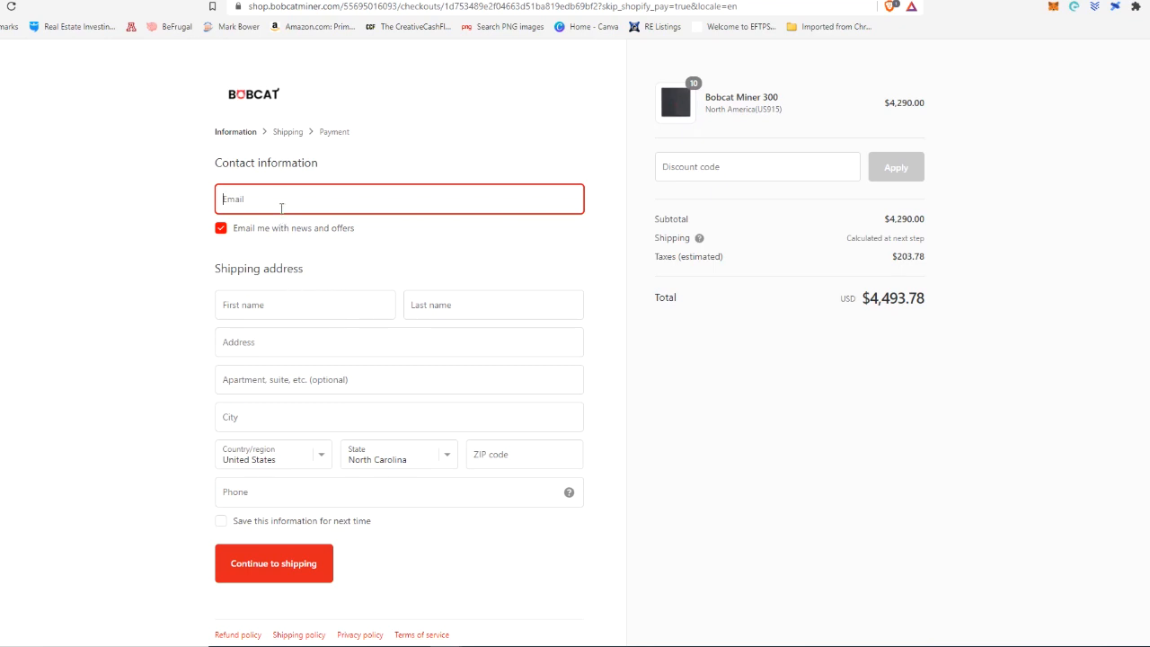
pyautogui.click(274, 563)
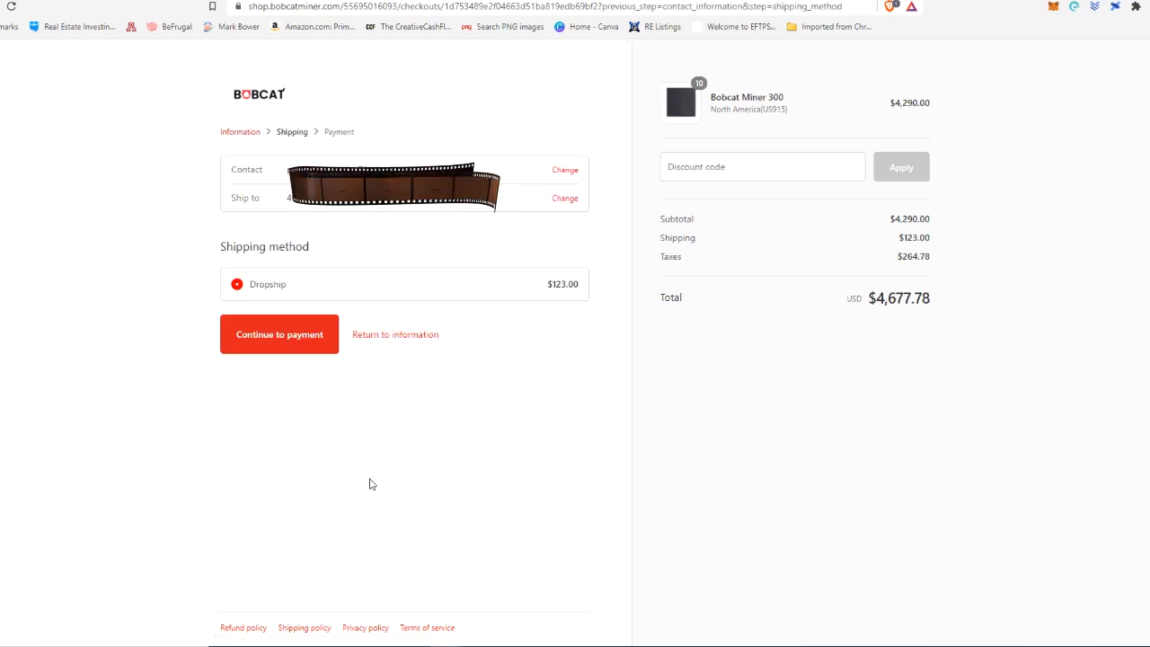
pyautogui.moveTo(381, 342)
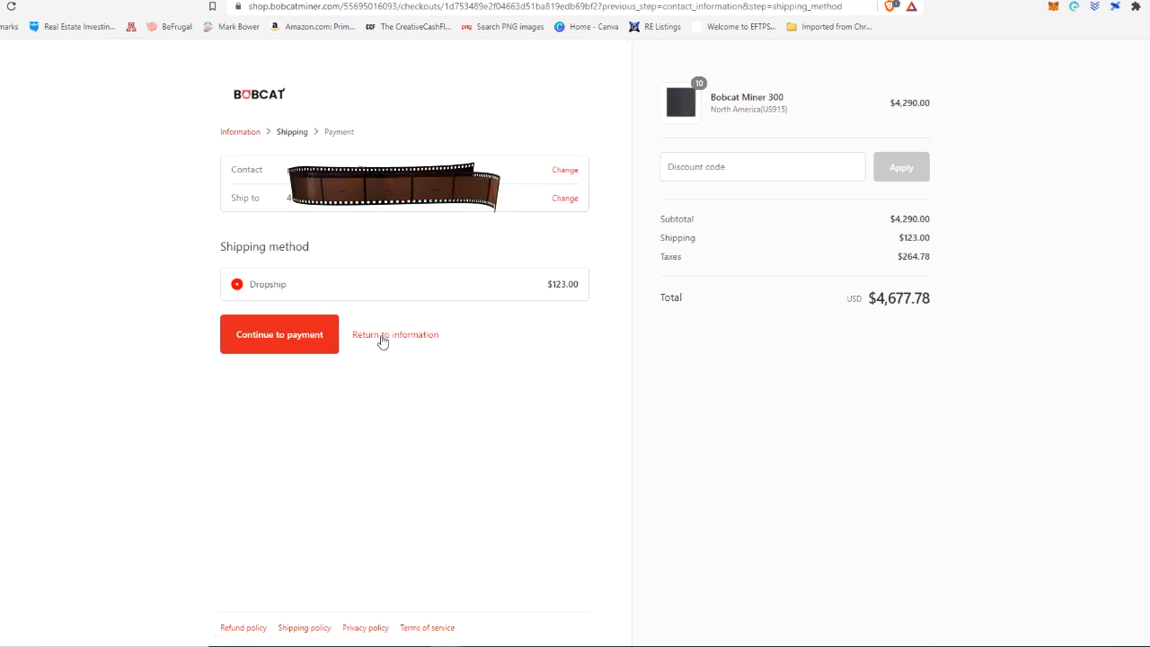
# Step: Keep Dropship shipping at $123.00 for a $4,677.78 order total
pyautogui.doubleClick(266, 284)
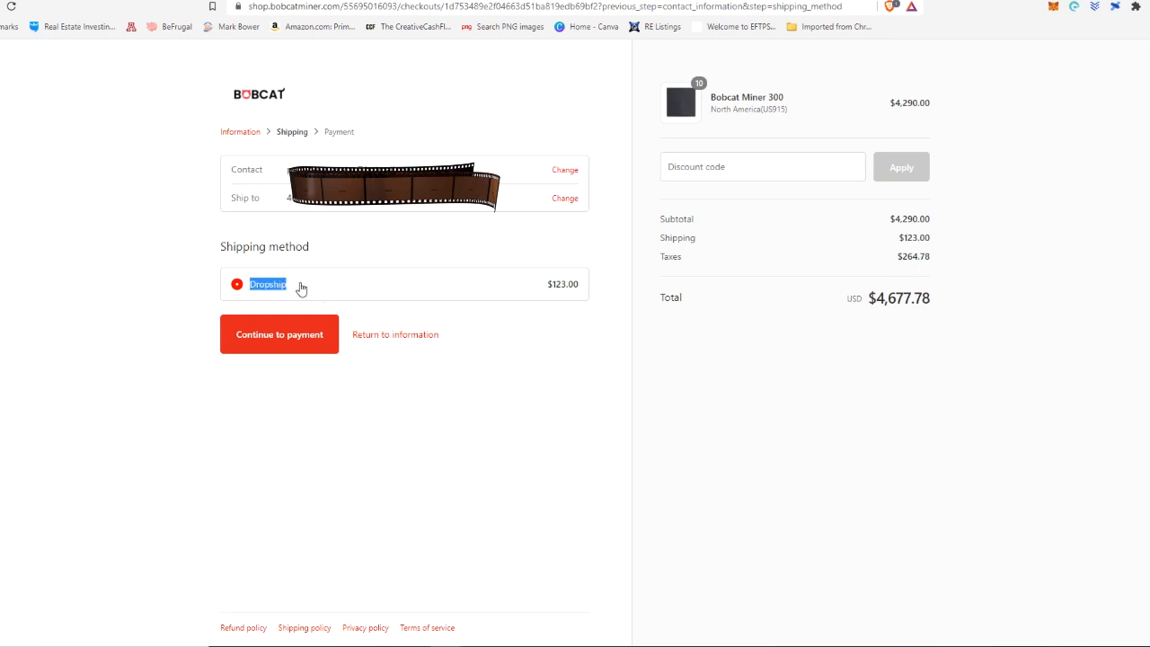
pyautogui.moveTo(284, 288)
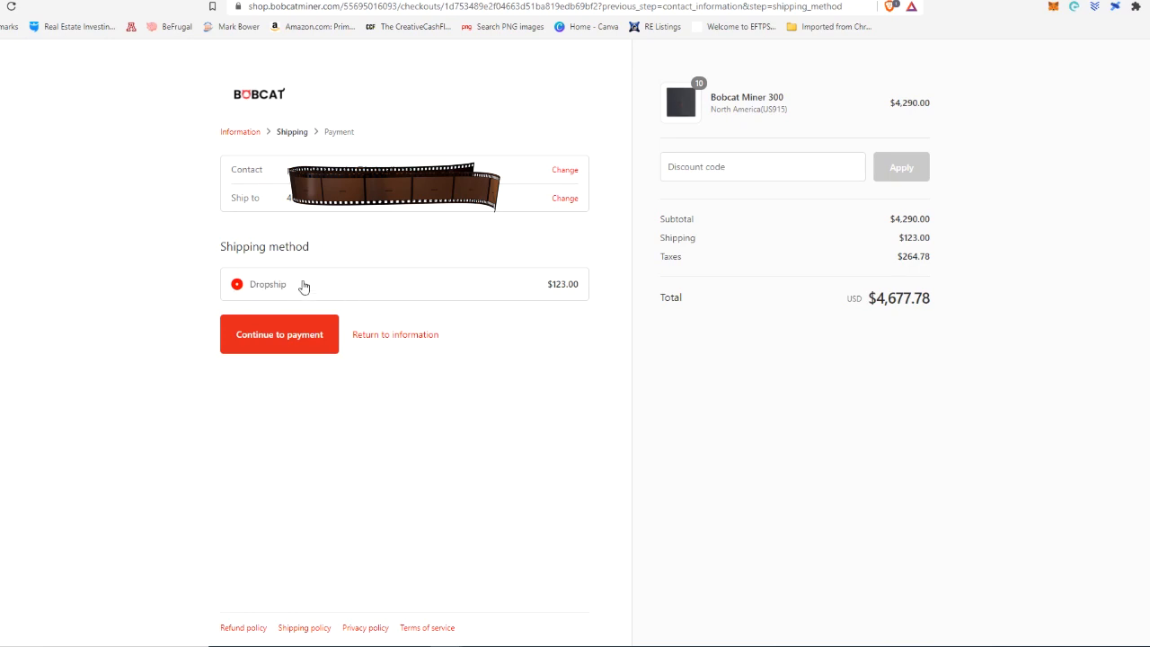
pyautogui.moveTo(557, 296)
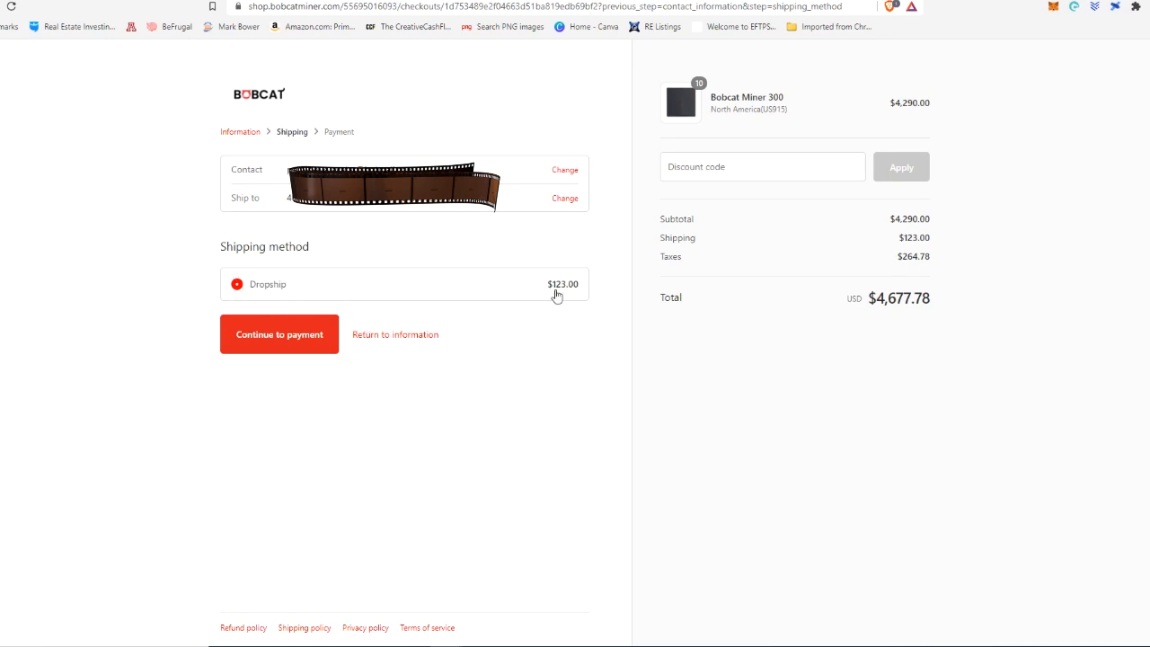
pyautogui.moveTo(897, 344)
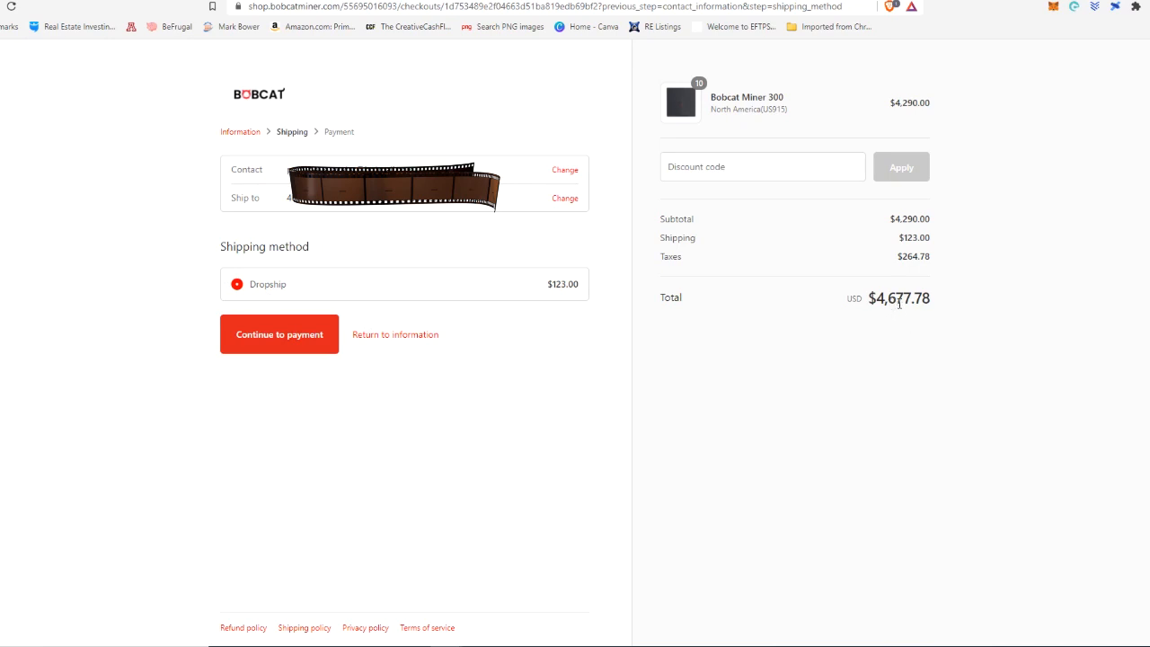
pyautogui.moveTo(899, 304)
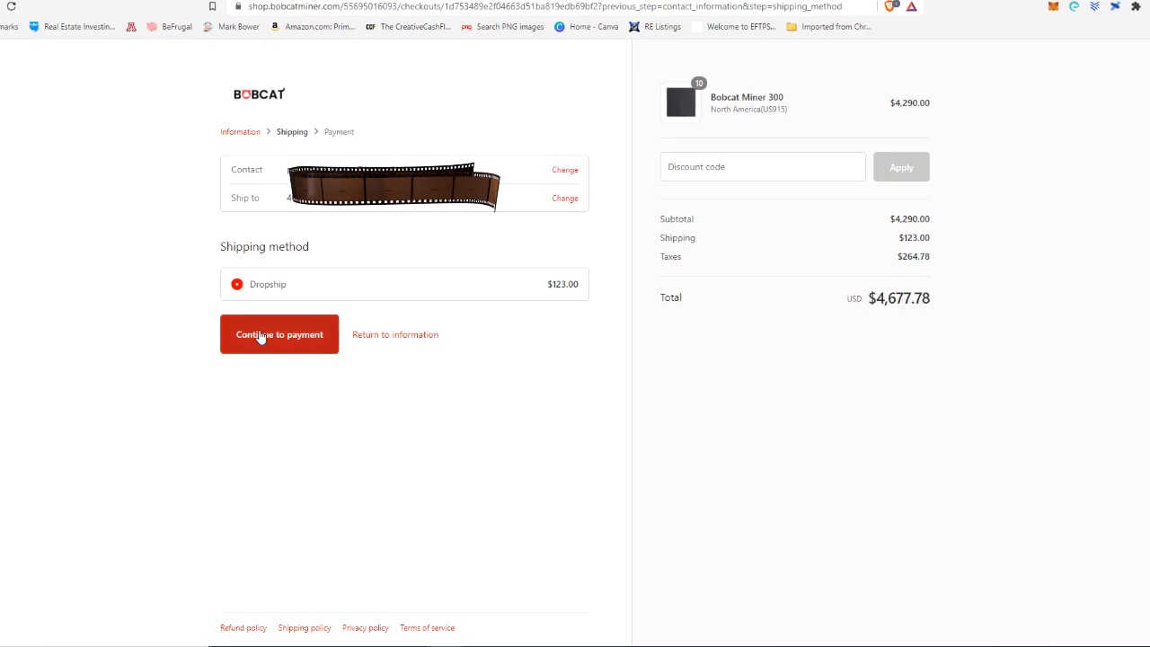
# Step: Continue to payment with billing same as shipping and complete the order via Coinbase Commerce
pyautogui.click(279, 333)
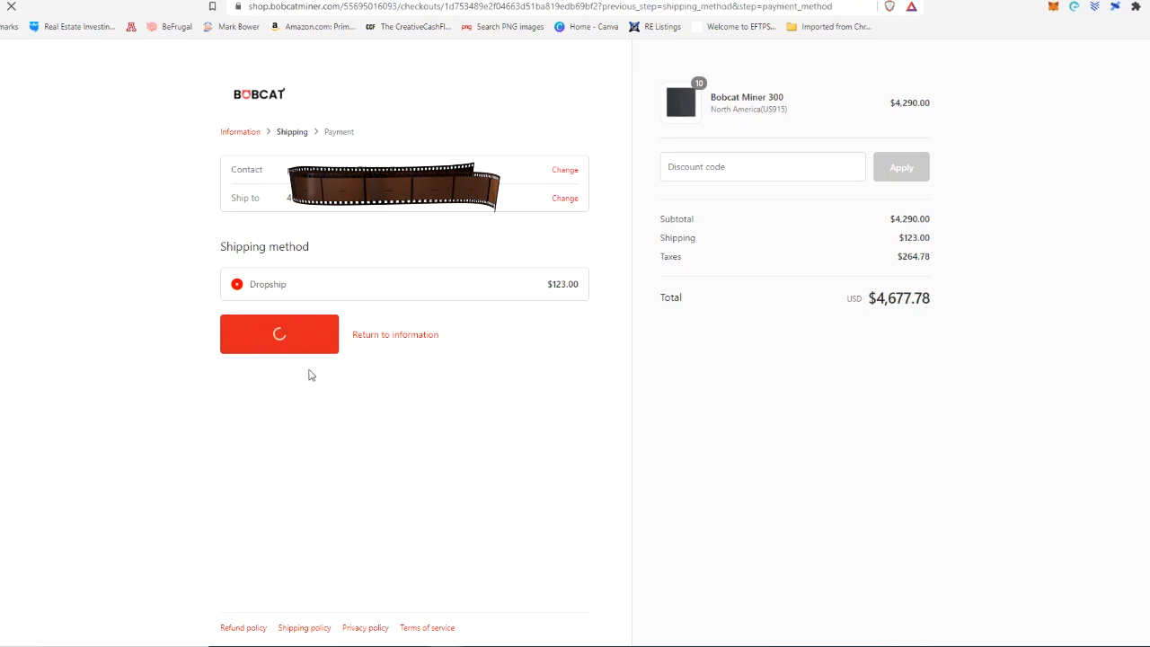
pyautogui.click(279, 332)
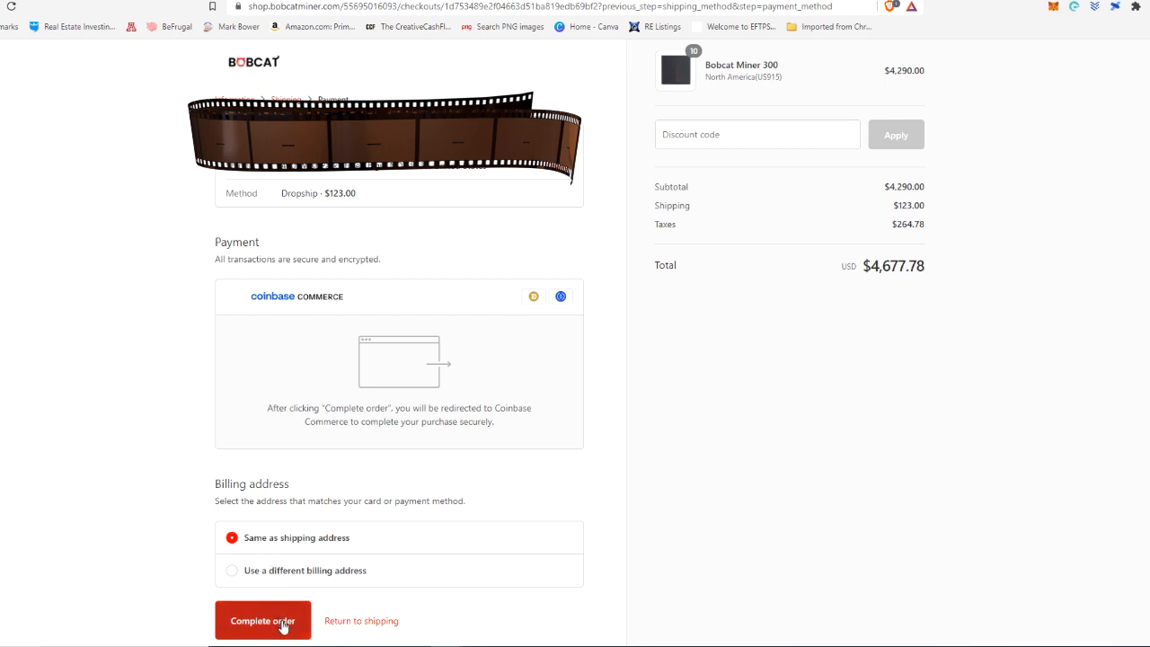
pyautogui.click(262, 620)
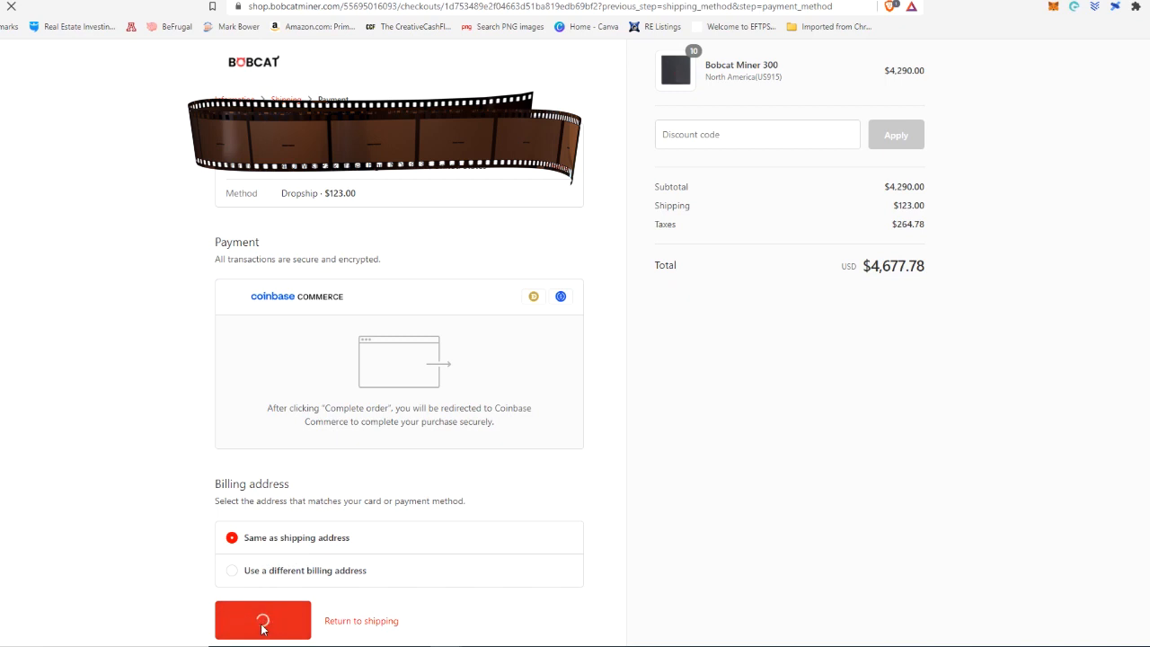
pyautogui.click(262, 620)
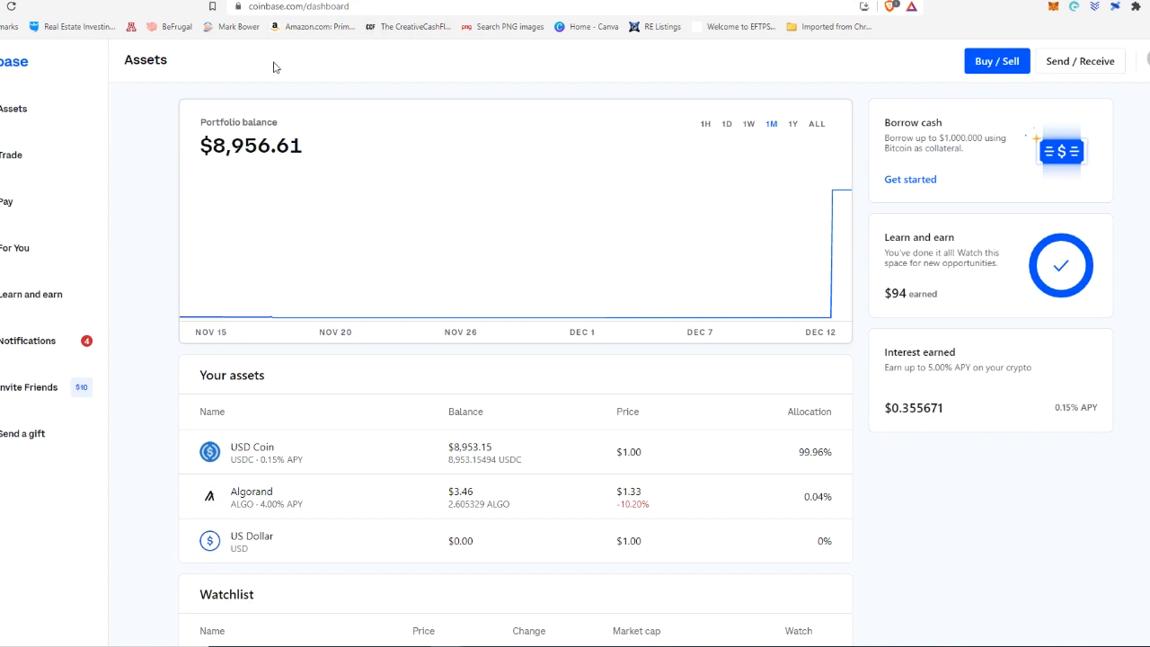
pyautogui.moveTo(823, 231)
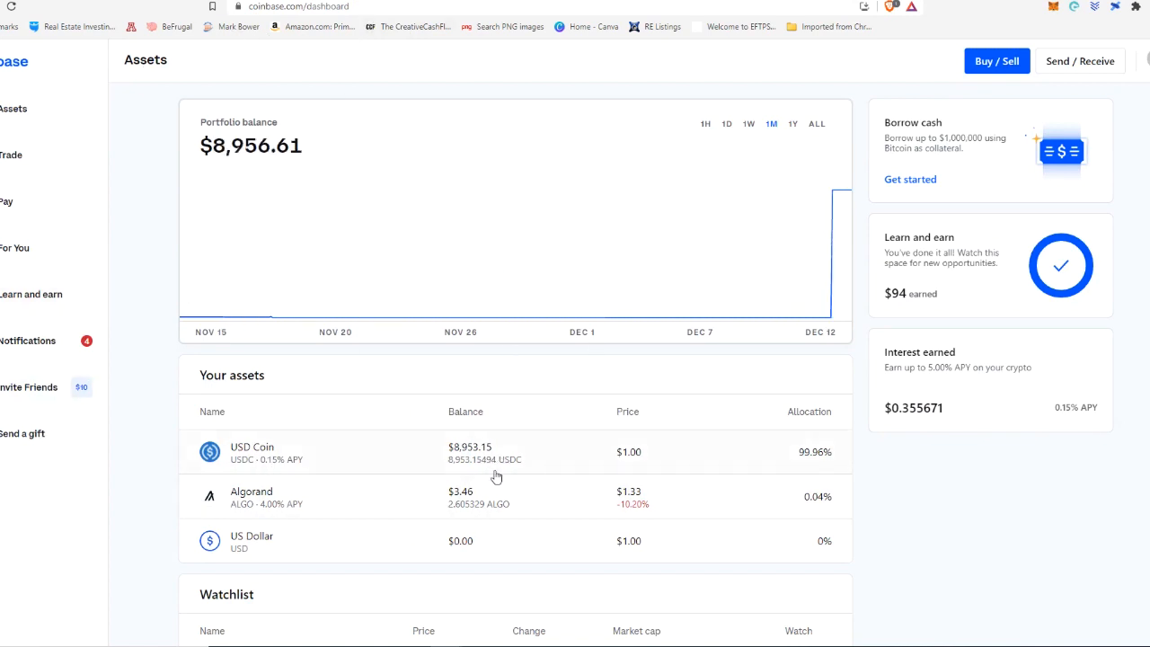
pyautogui.moveTo(501, 469)
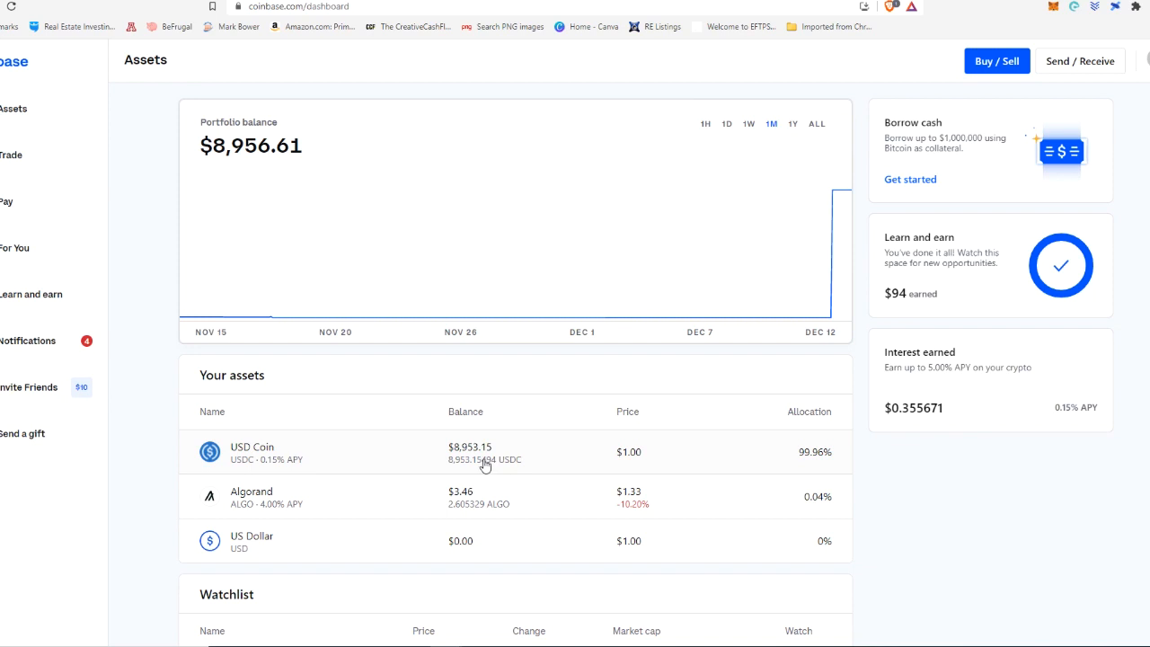
pyautogui.moveTo(379, 457)
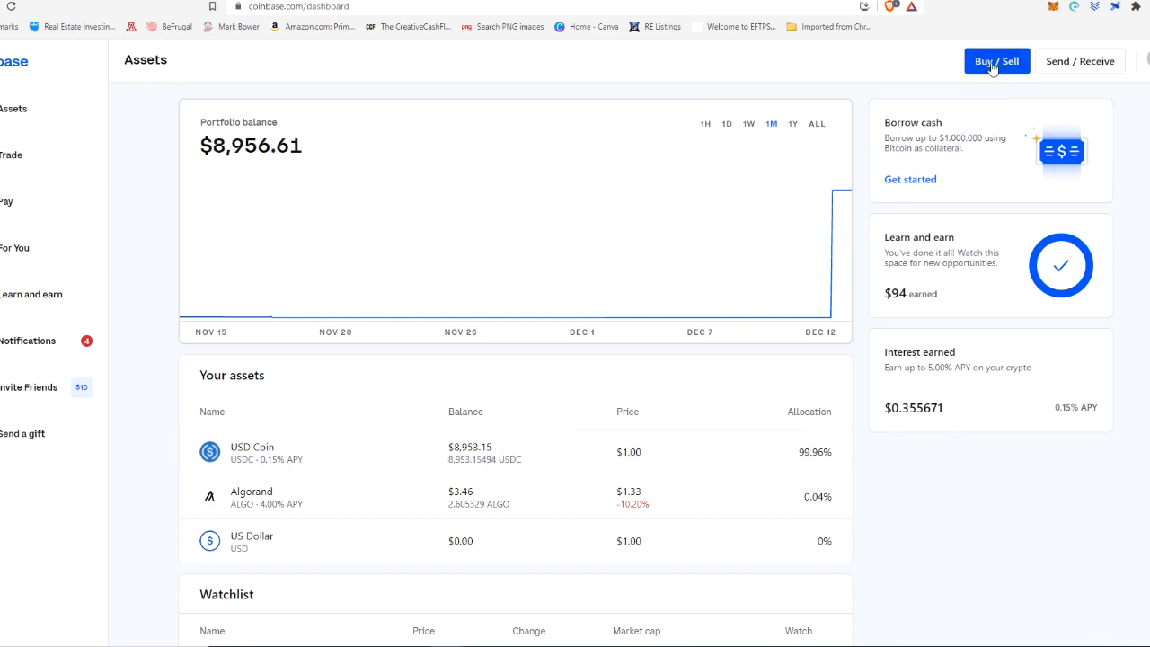
pyautogui.click(995, 61)
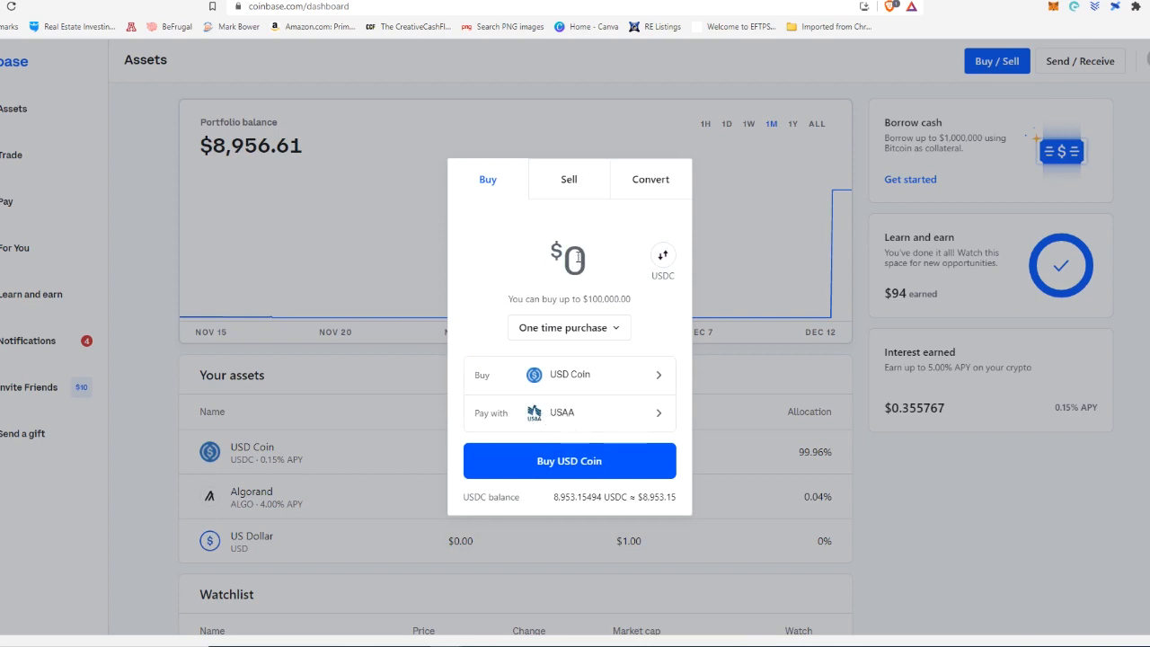
pyautogui.write('500')
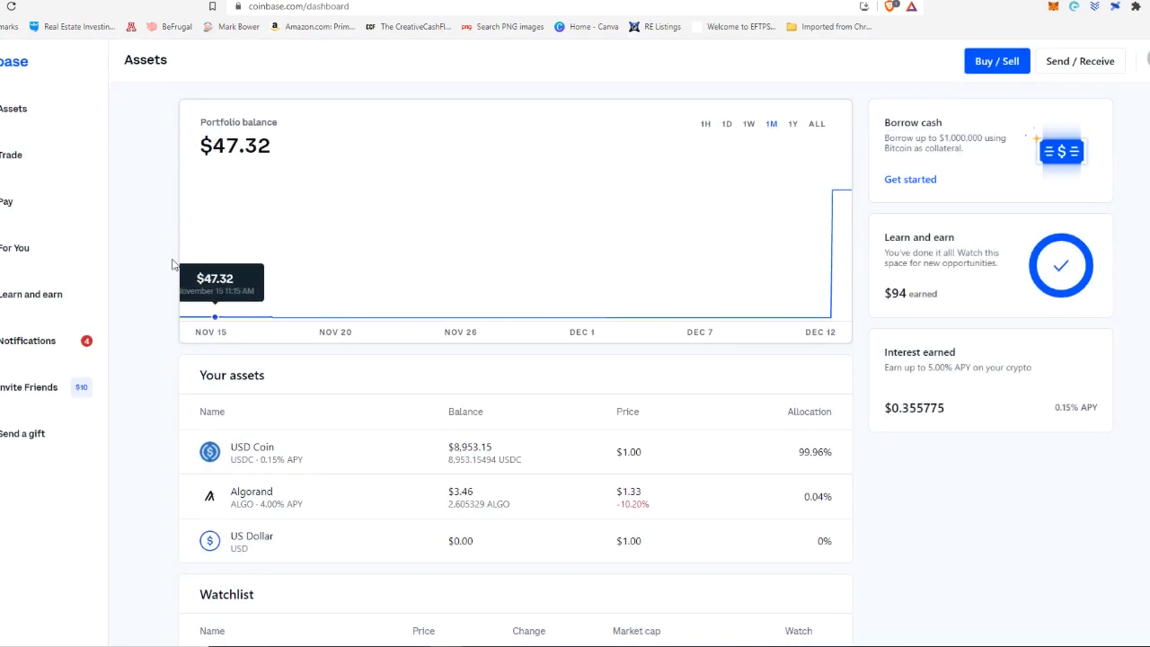
pyautogui.moveTo(117, 314)
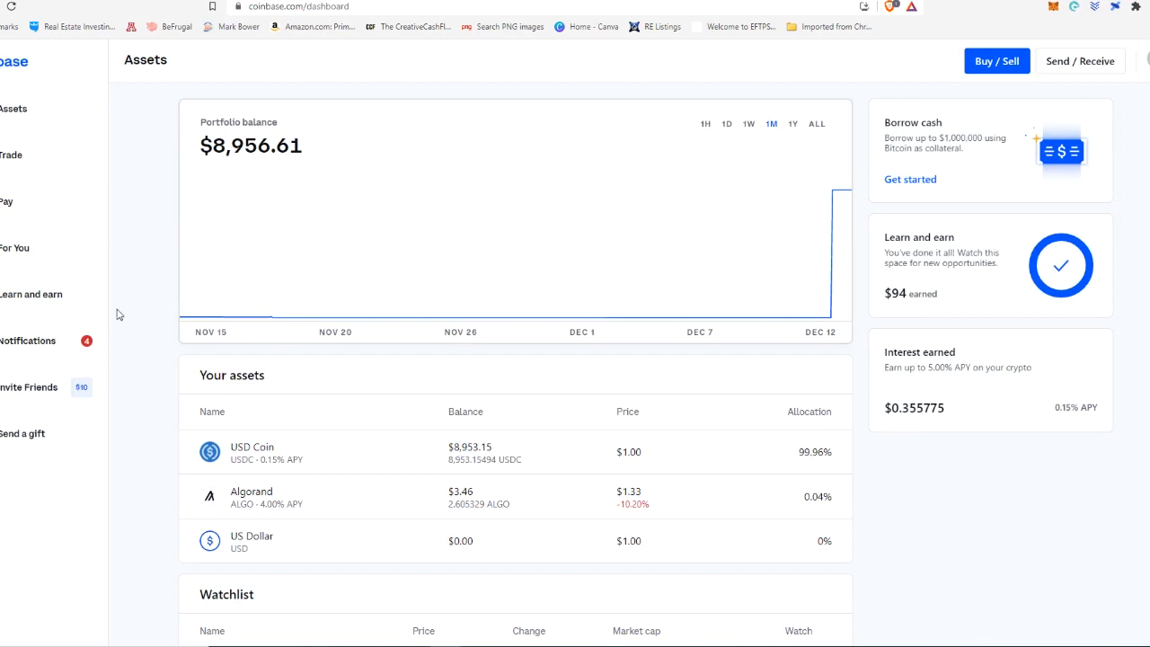
pyautogui.moveTo(165, 489)
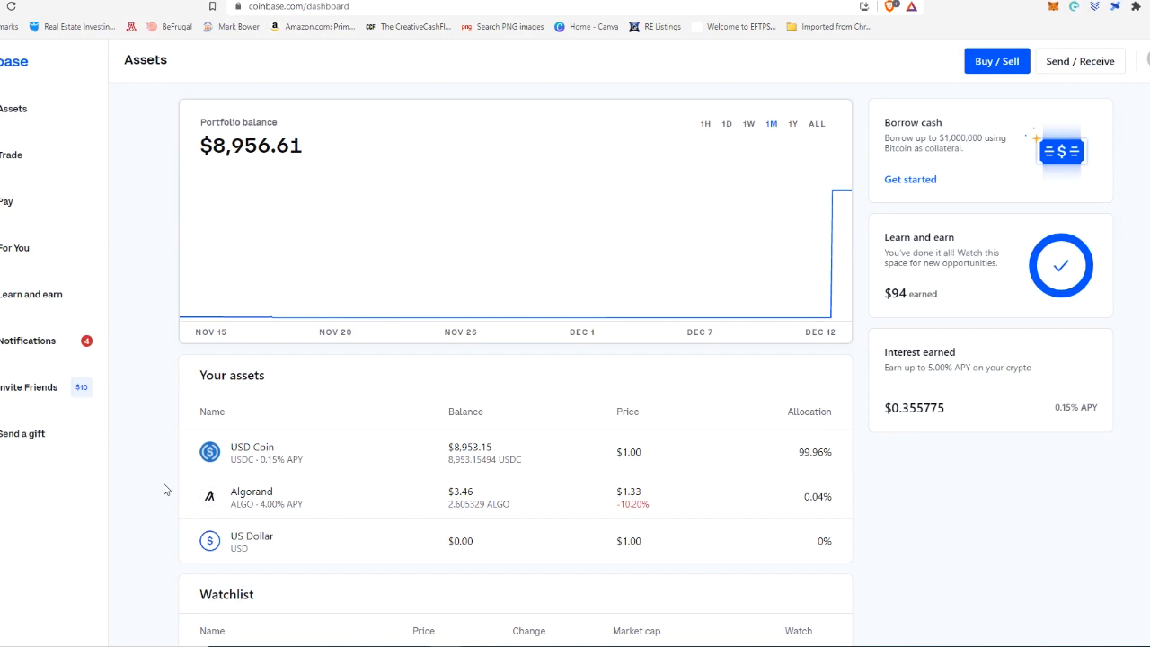
pyautogui.moveTo(204, 498)
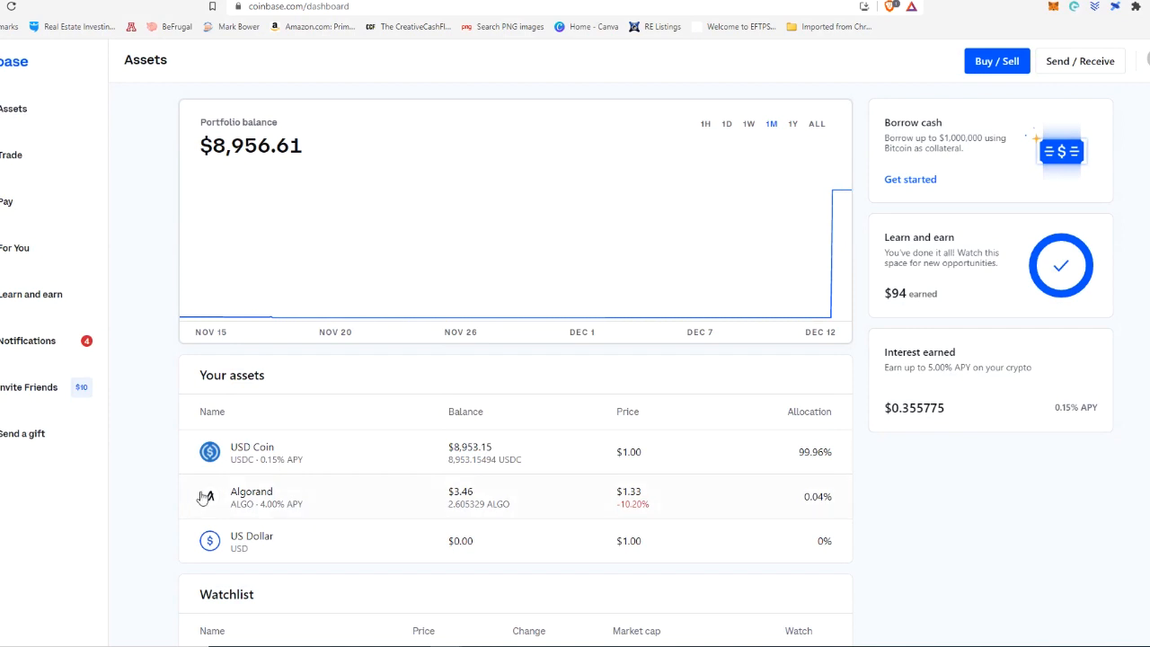
pyautogui.moveTo(214, 500)
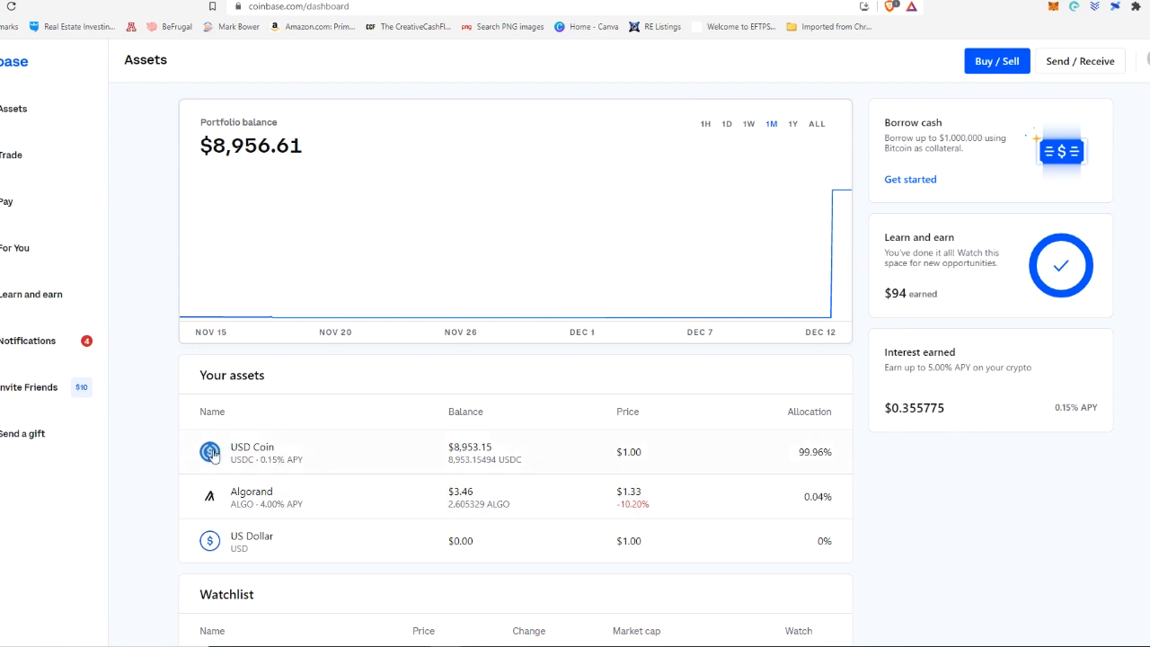
pyautogui.moveTo(148, 457)
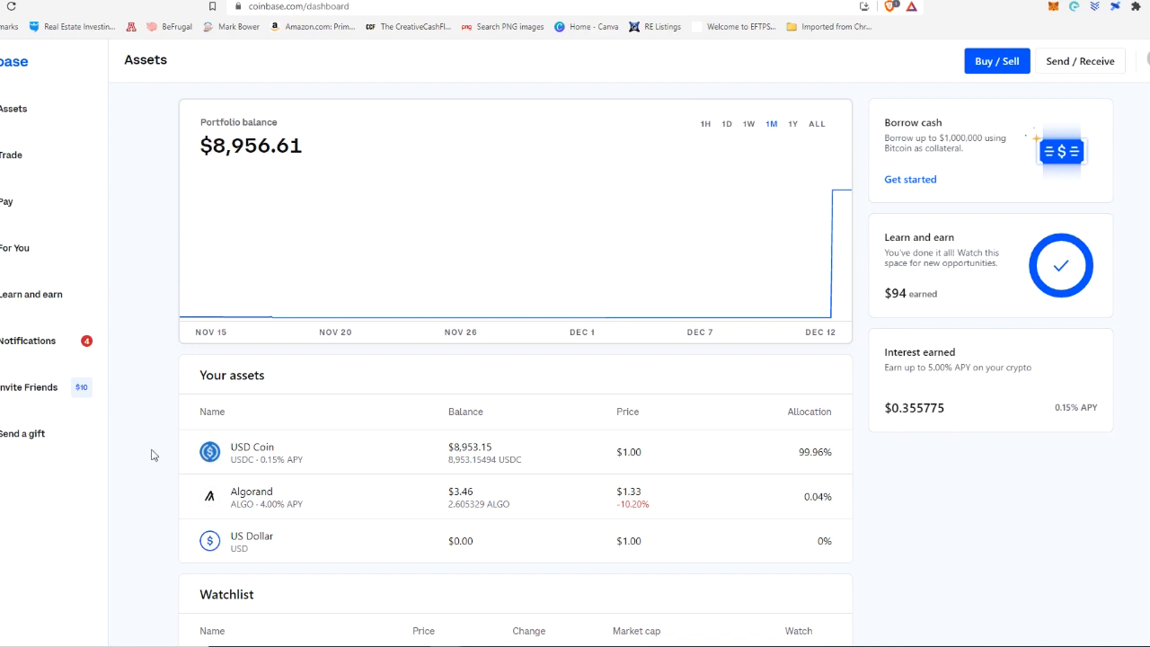
pyautogui.moveTo(180, 378)
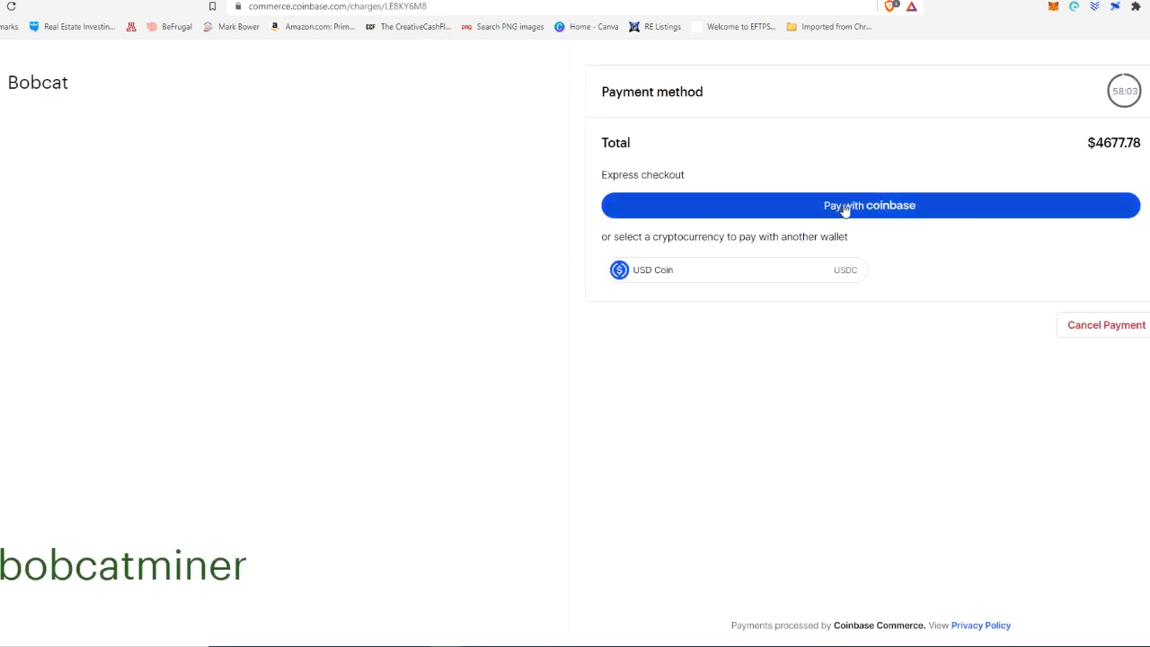
# Step: Pay the $4,677.78 charge with the Coinbase account, showing 4677.780 USDC plus network fee
pyautogui.click(870, 205)
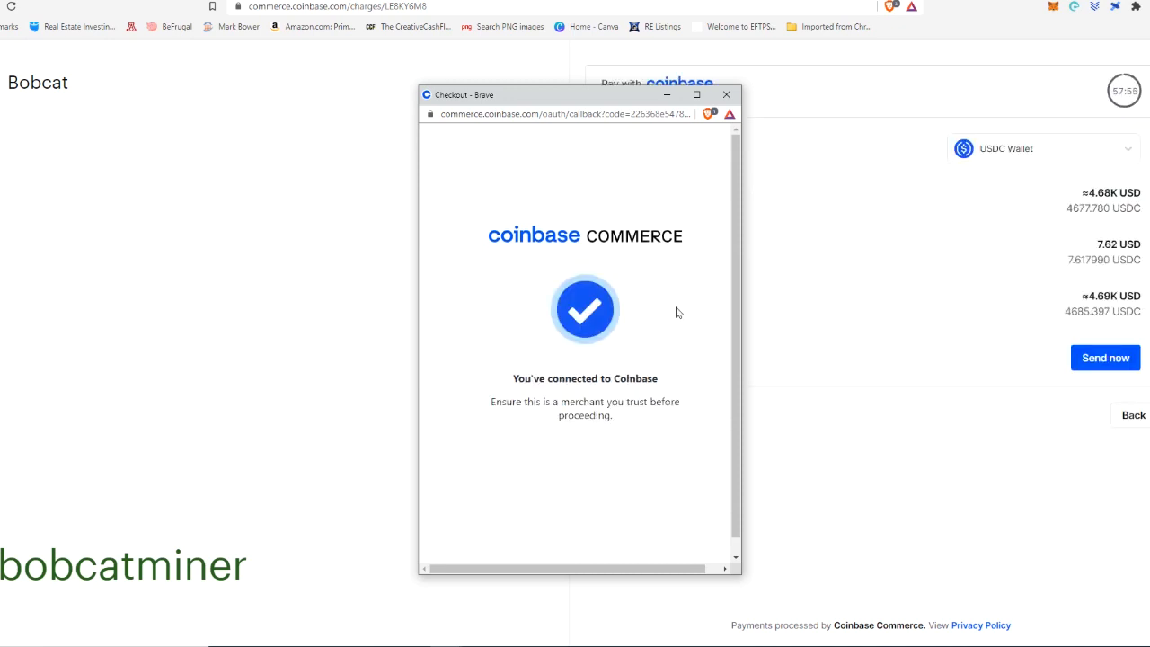
pyautogui.moveTo(608, 327)
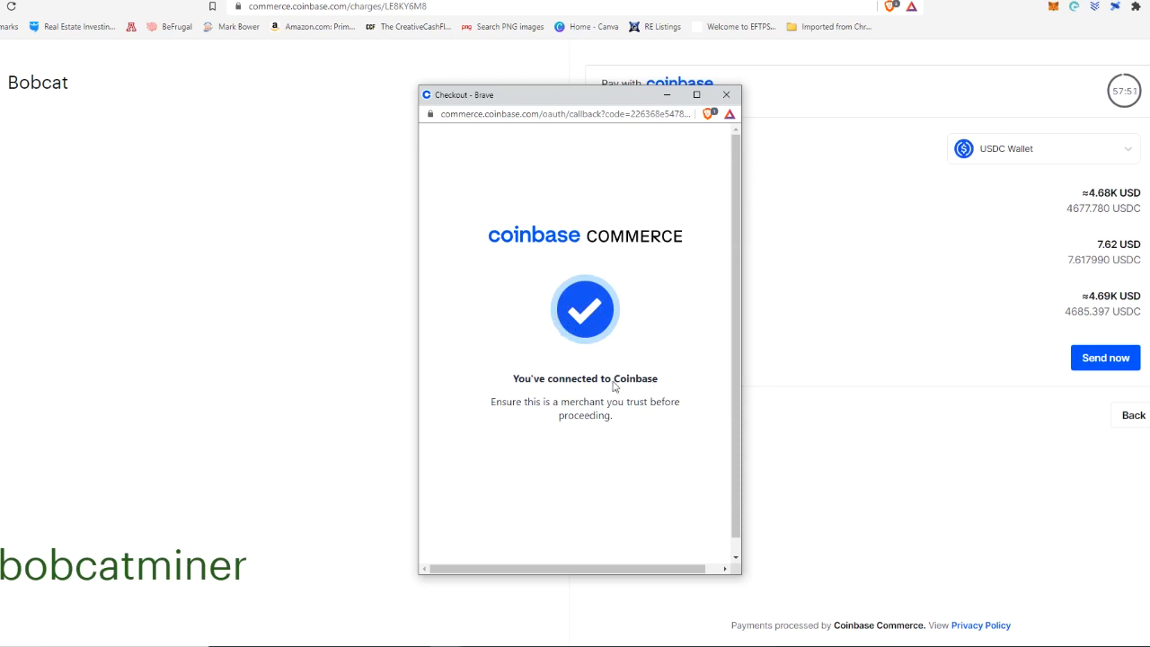
pyautogui.moveTo(602, 399)
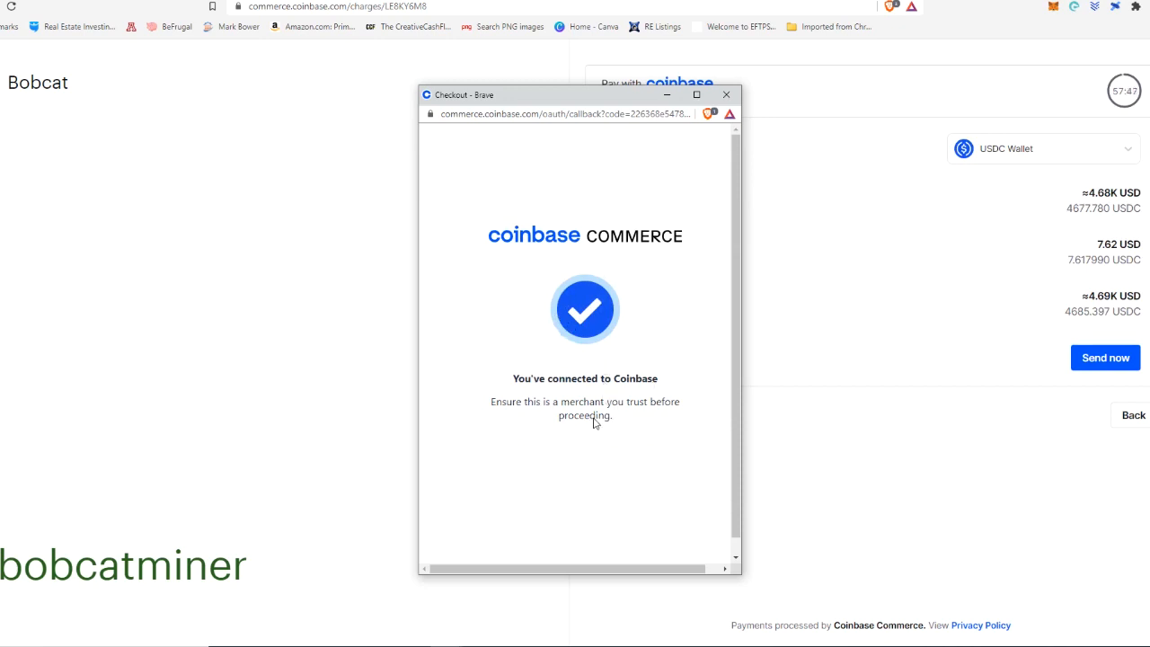
pyautogui.moveTo(713, 502)
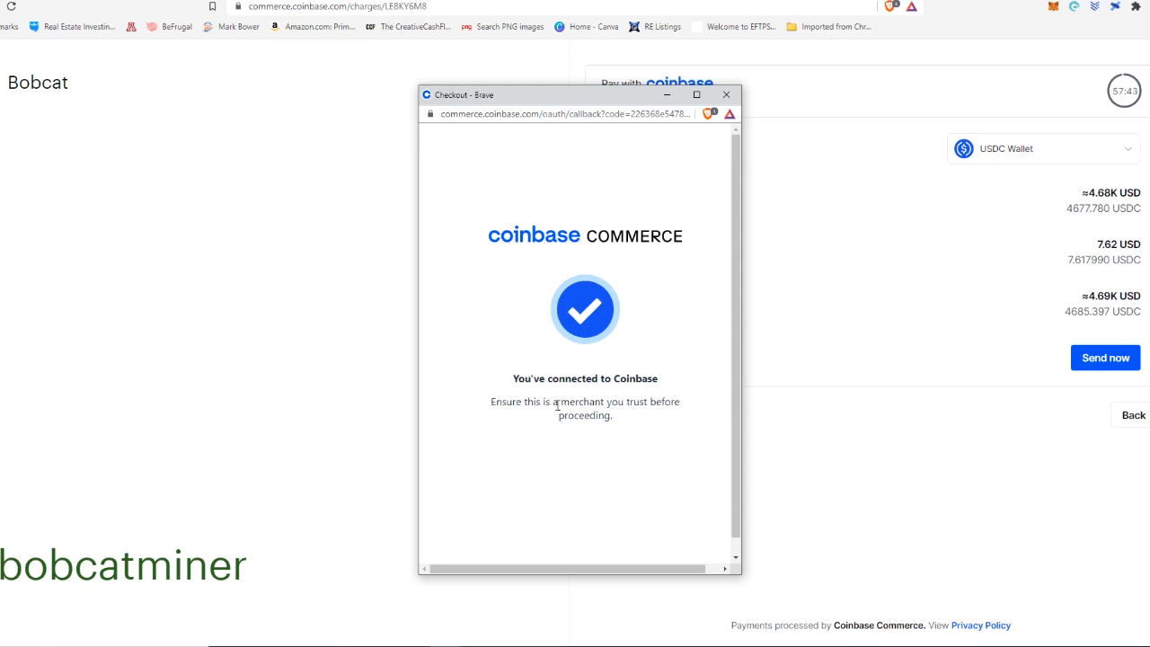
pyautogui.moveTo(604, 358)
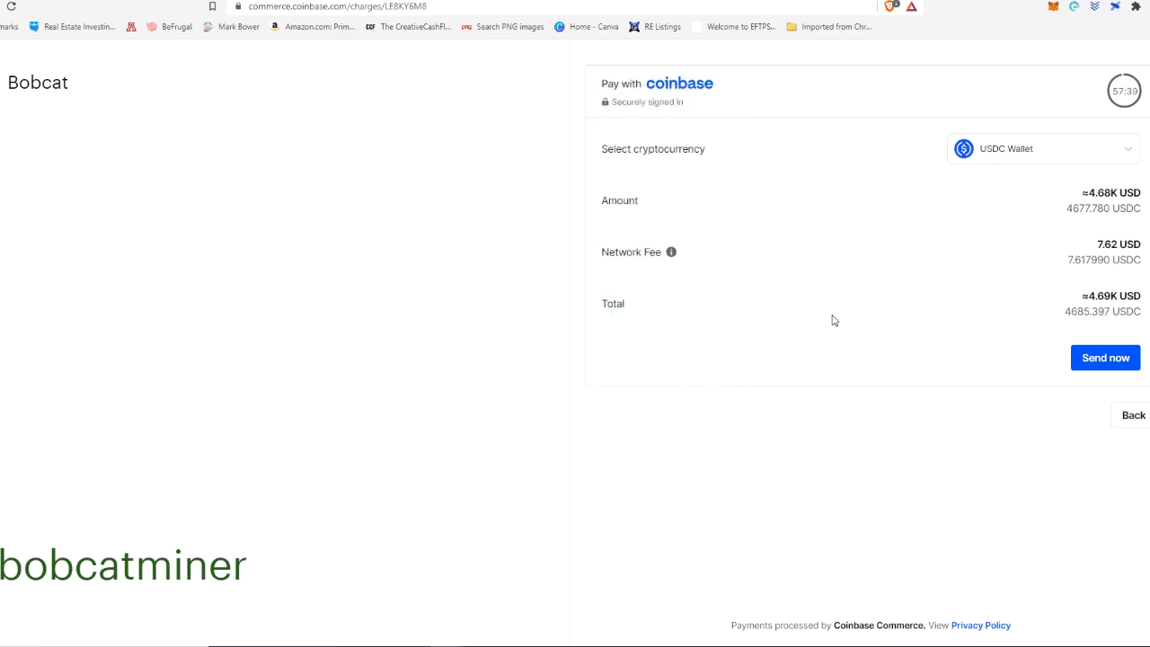
pyautogui.moveTo(1079, 194)
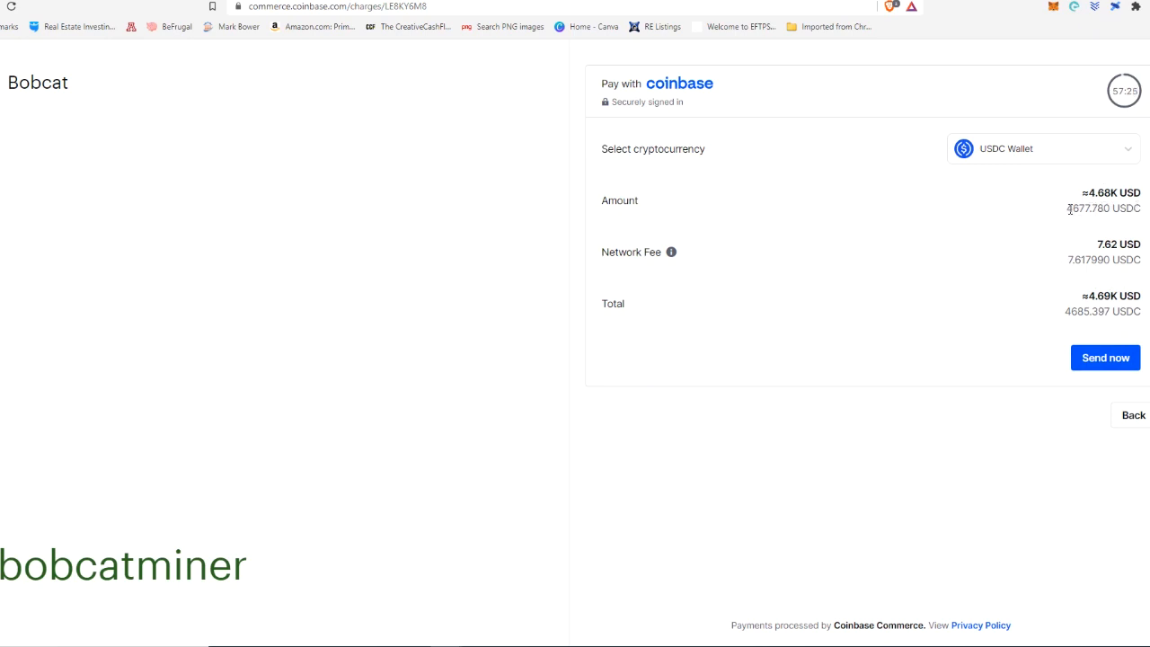
pyautogui.moveTo(1020, 255)
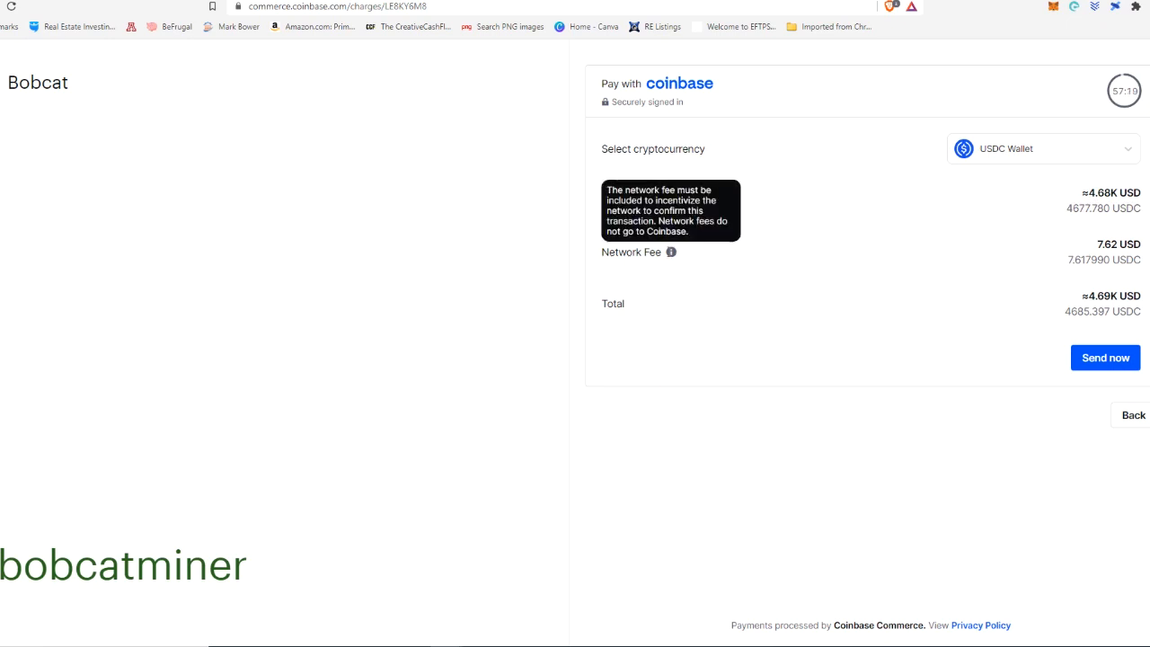
pyautogui.moveTo(1096, 252)
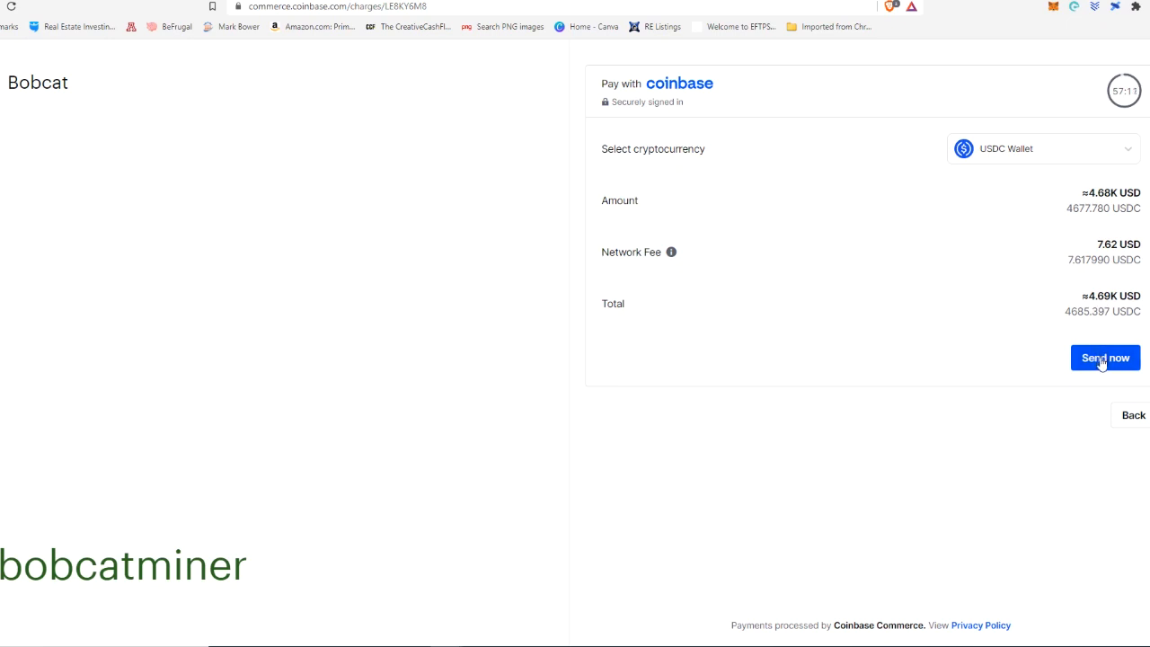
pyautogui.click(1103, 357)
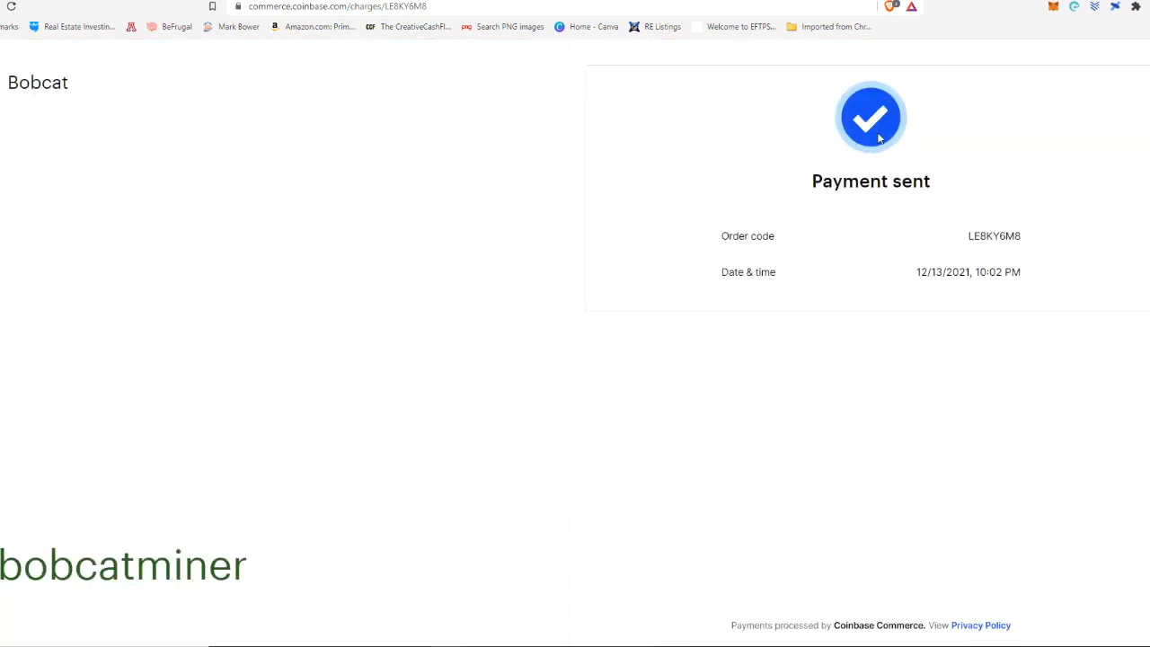
pyautogui.moveTo(665, 68)
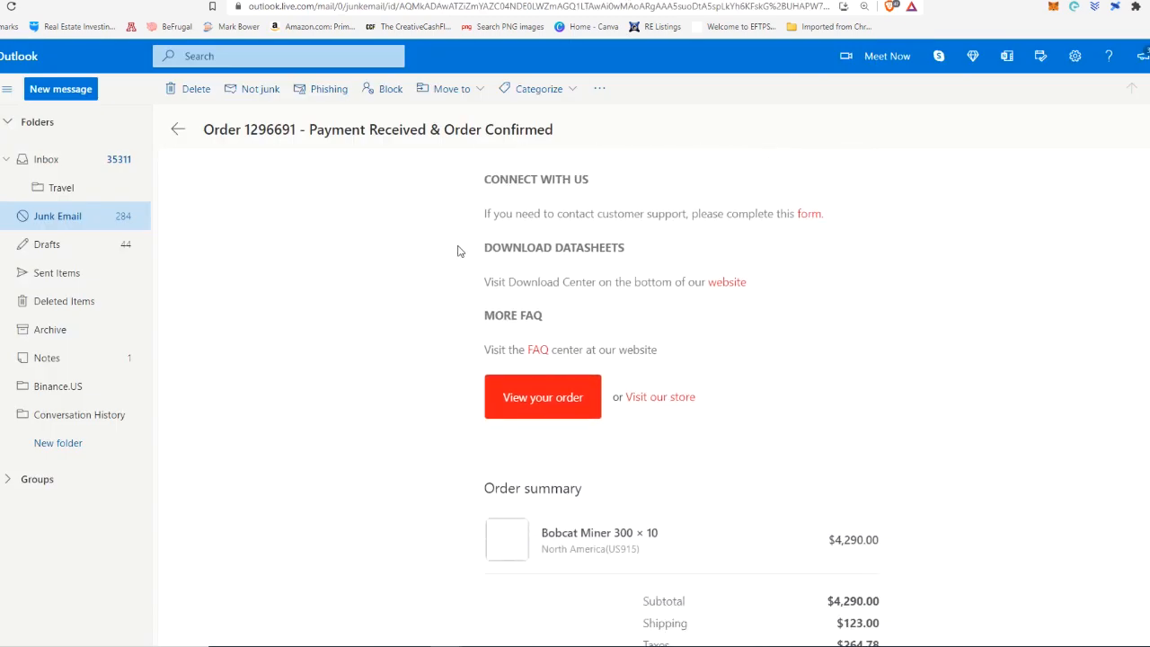
pyautogui.scroll(-3)
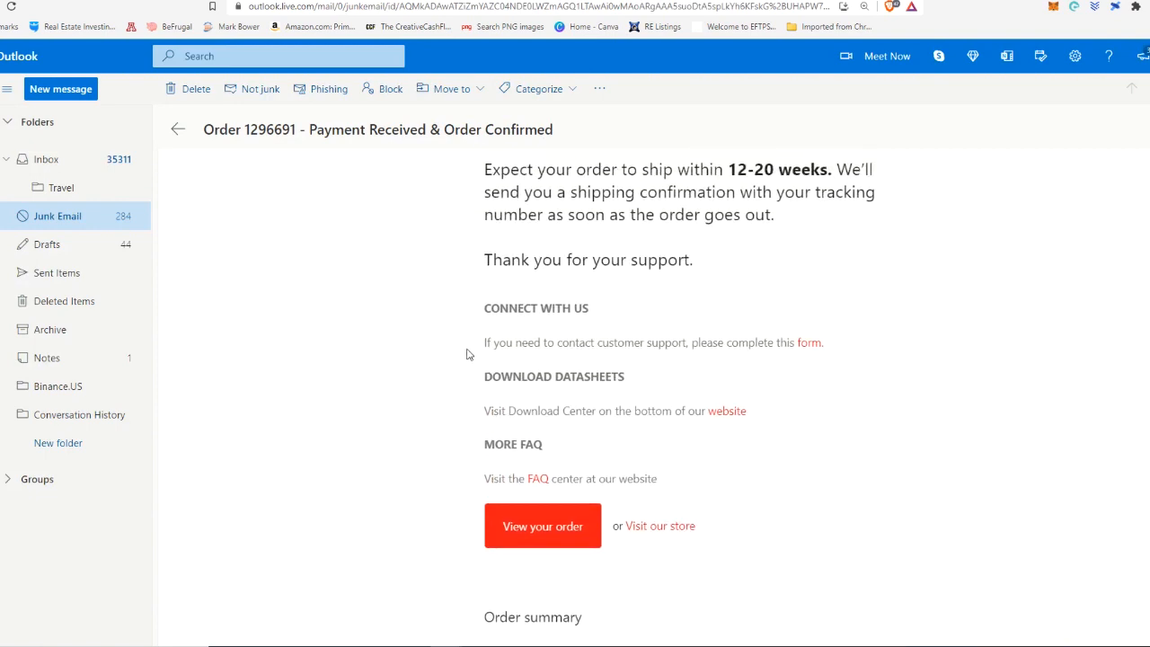
pyautogui.moveTo(453, 322)
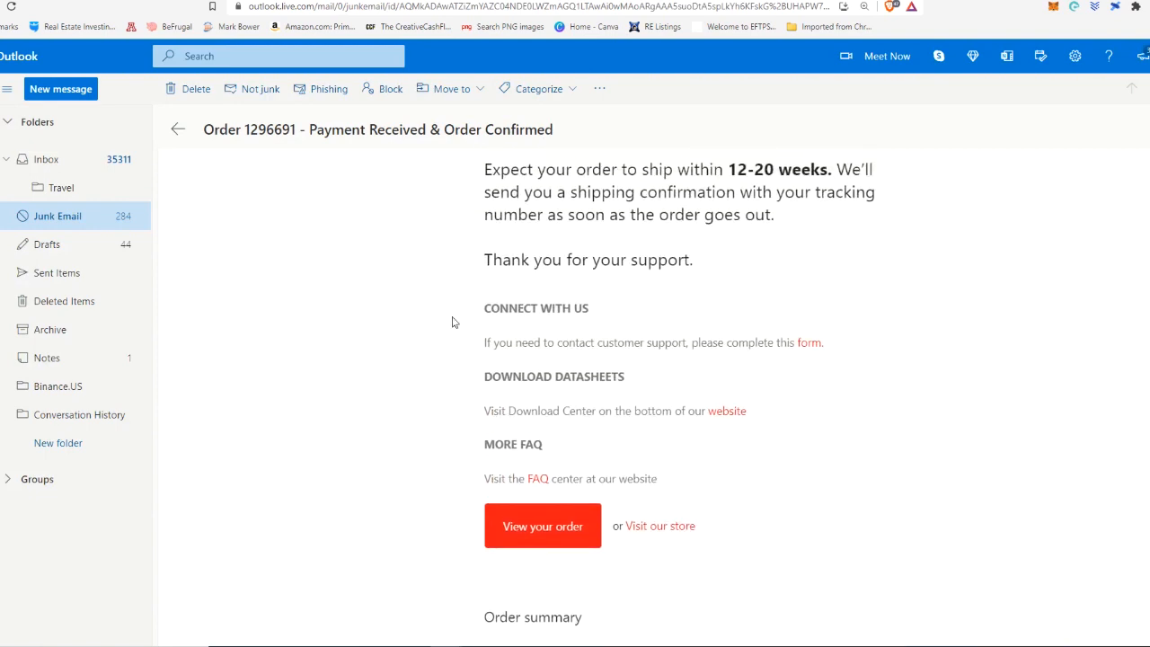
pyautogui.moveTo(441, 276)
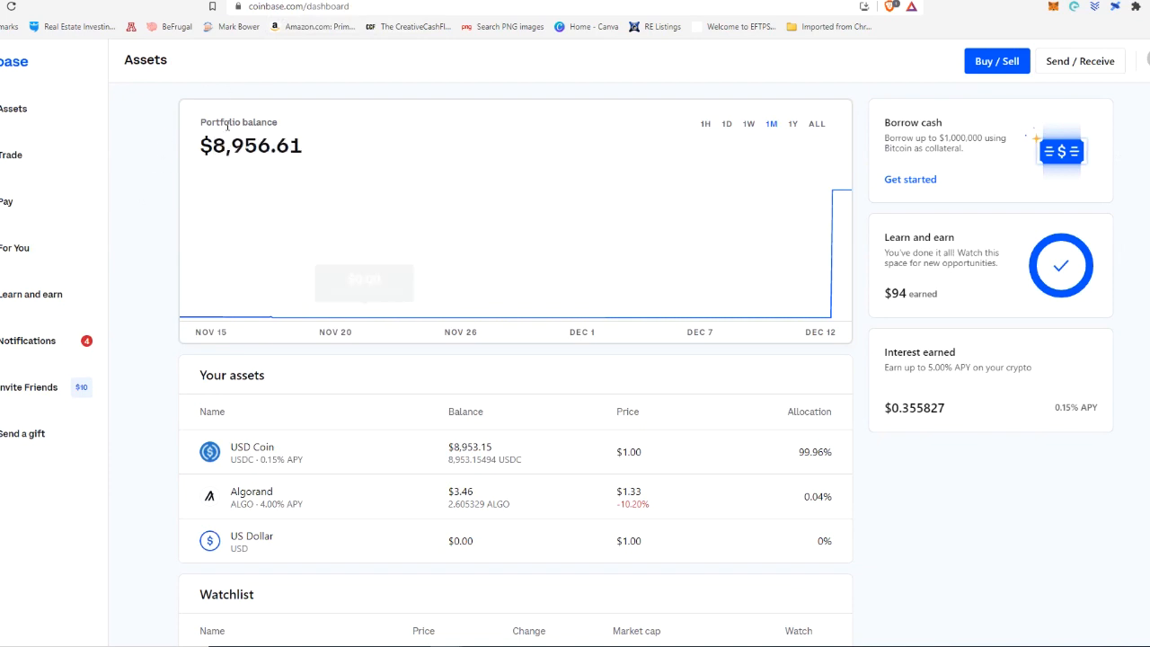
pyautogui.moveTo(155, 273)
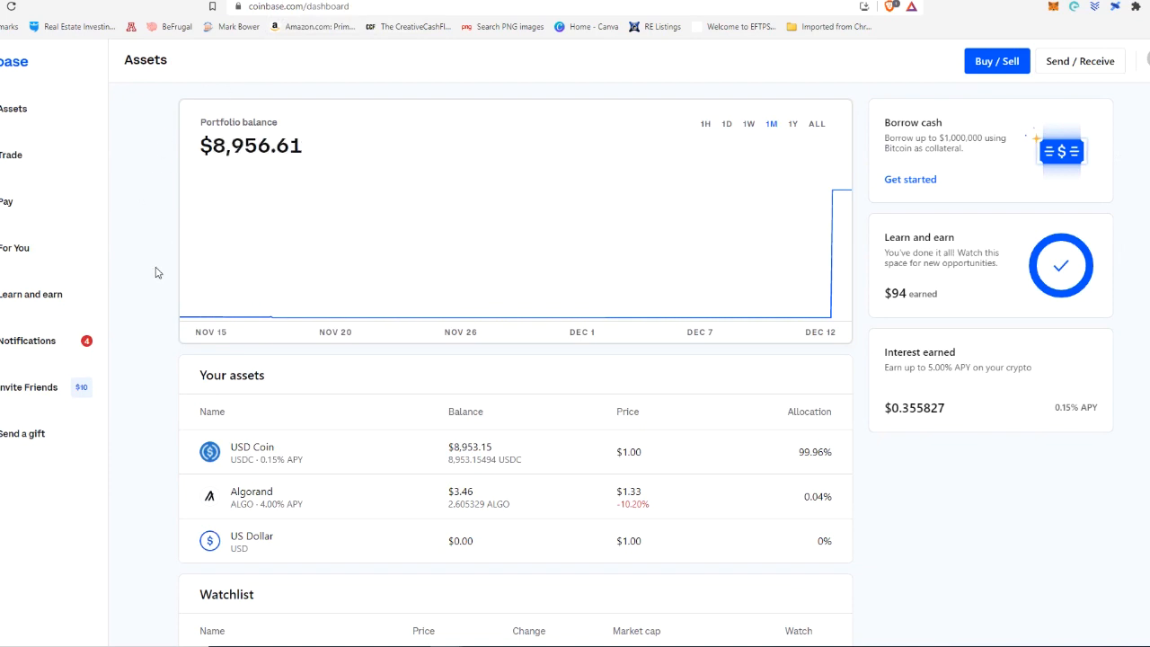
pyautogui.moveTo(324, 457)
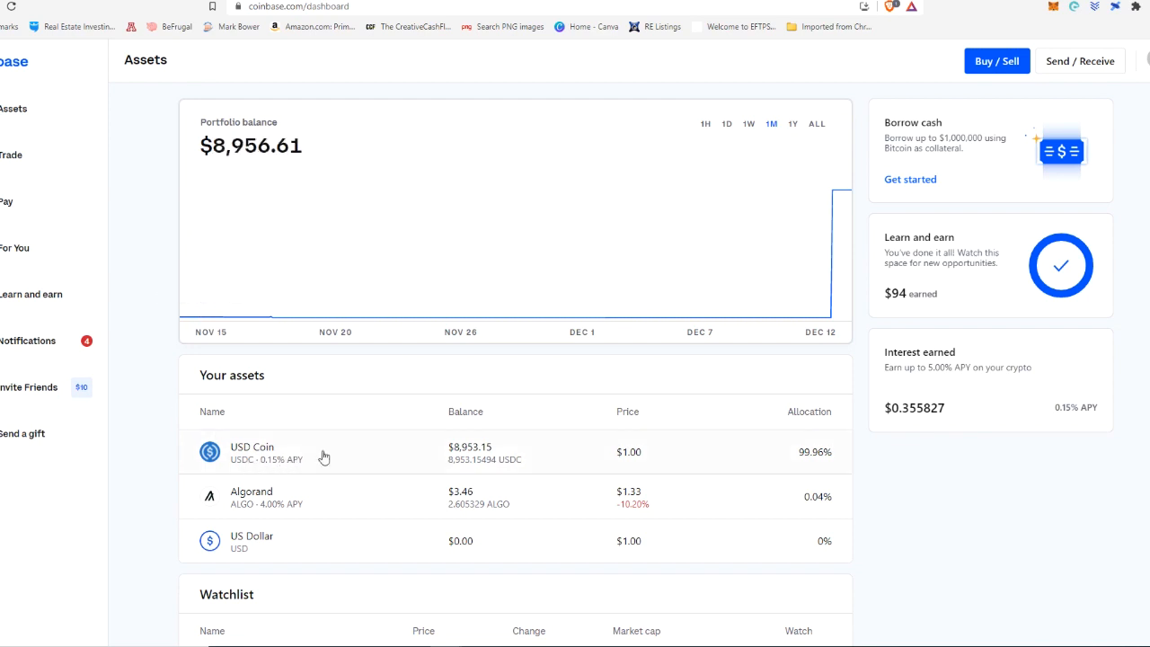
pyautogui.moveTo(296, 463)
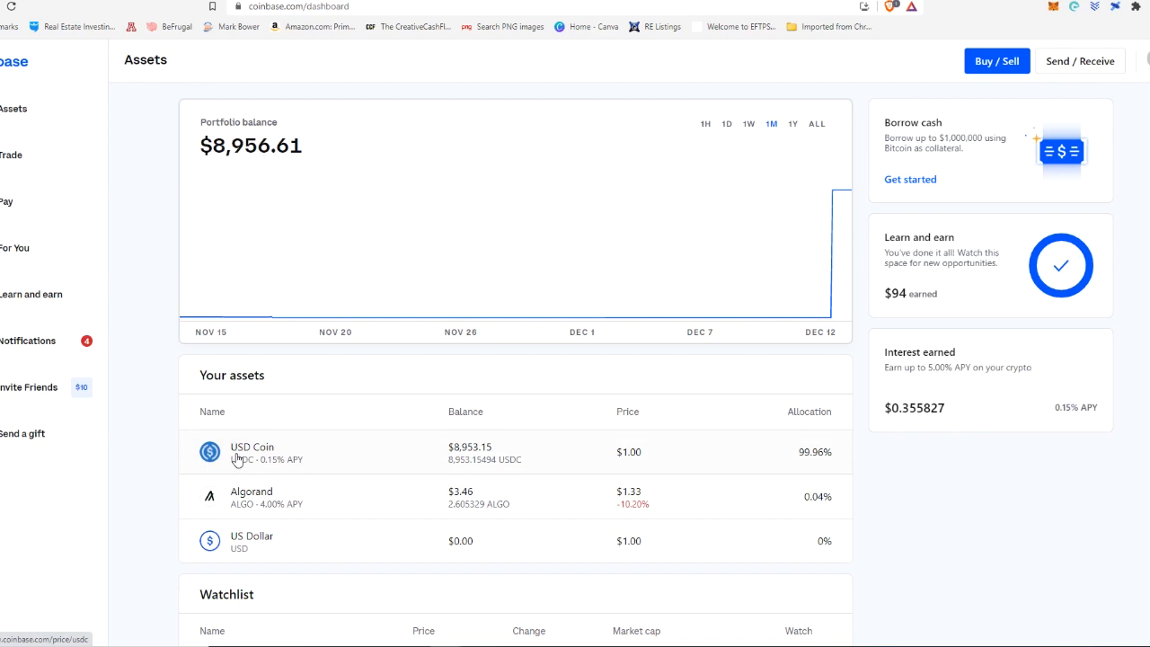
pyautogui.moveTo(241, 460)
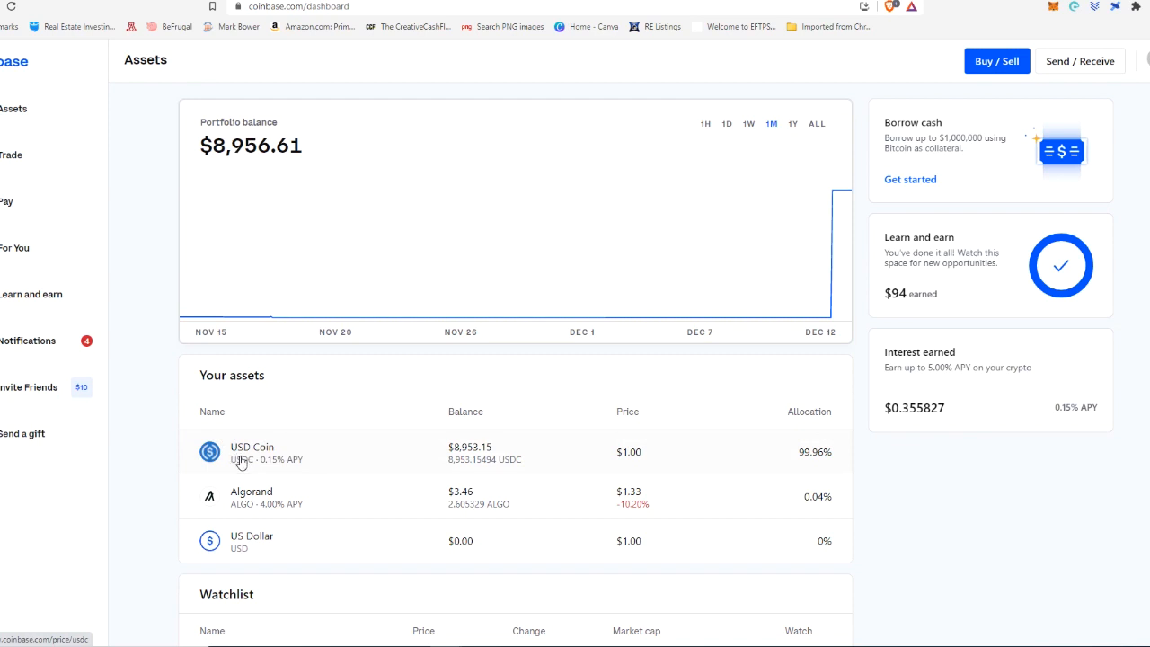
pyautogui.moveTo(264, 466)
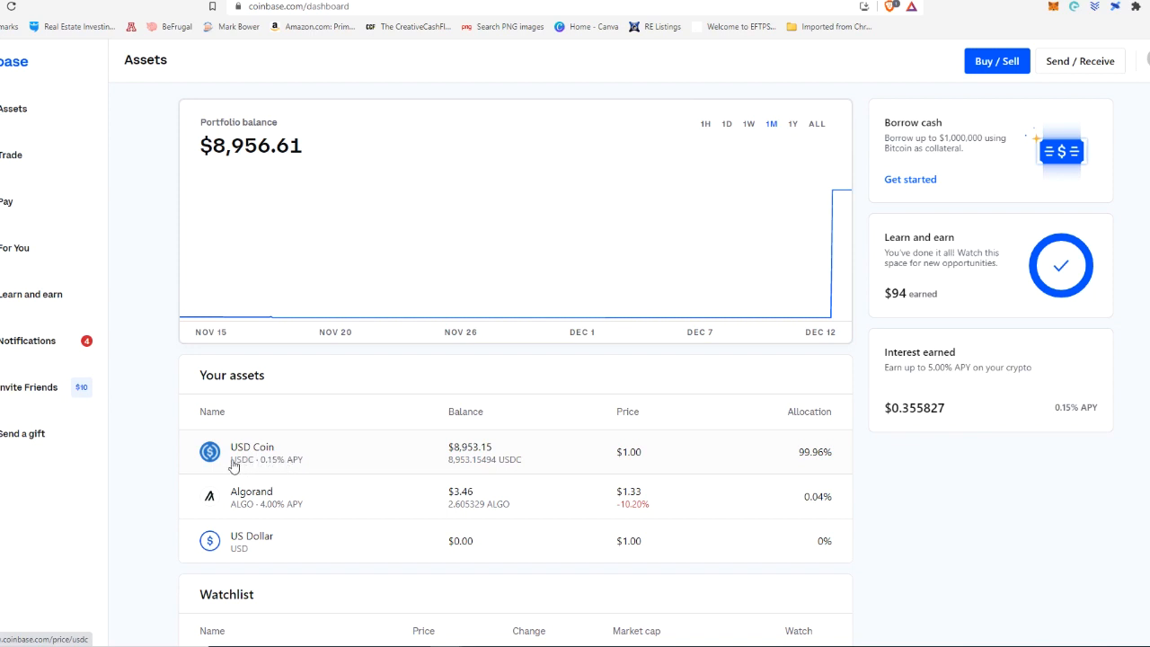
pyautogui.moveTo(165, 239)
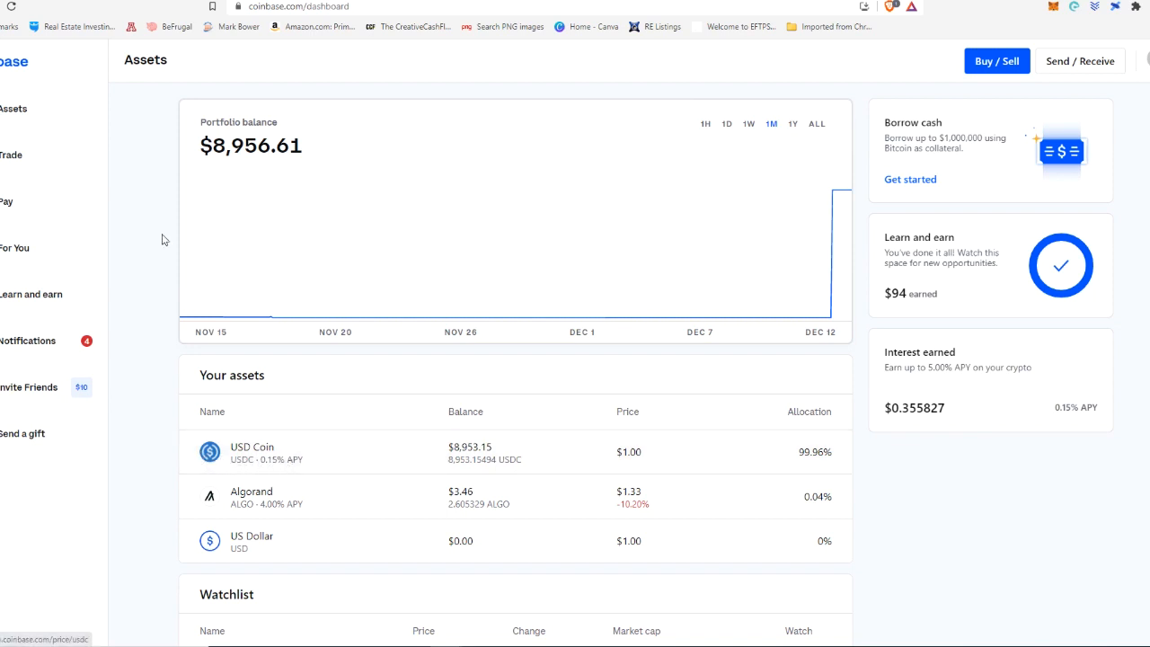
pyautogui.moveTo(266, 187)
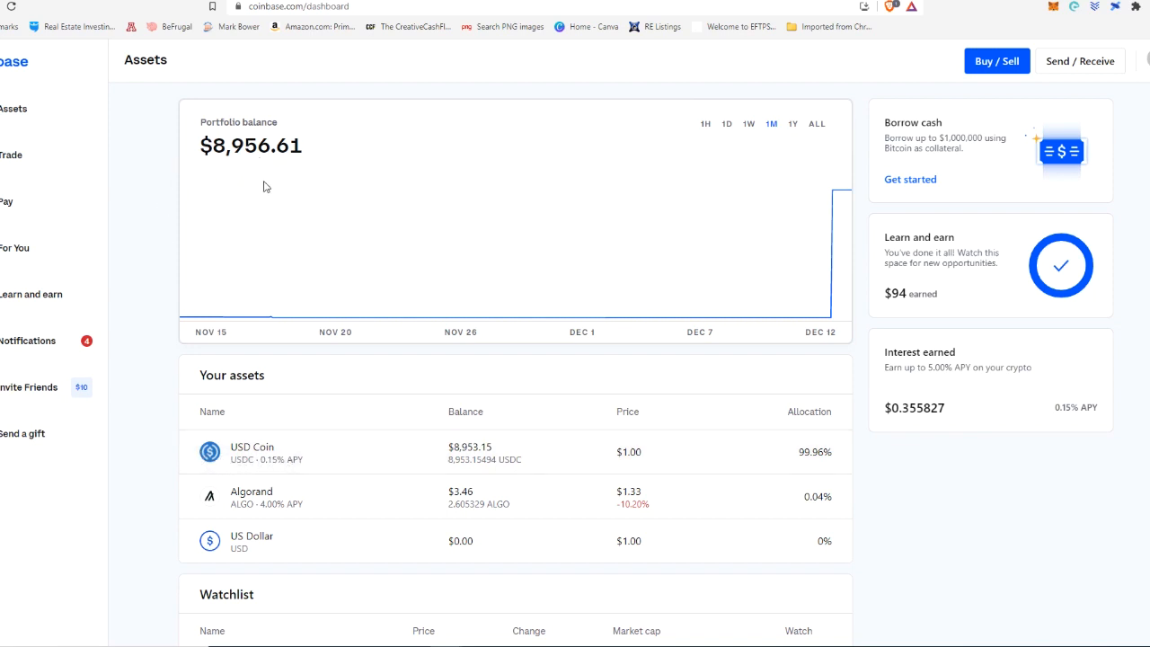
pyautogui.moveTo(133, 226)
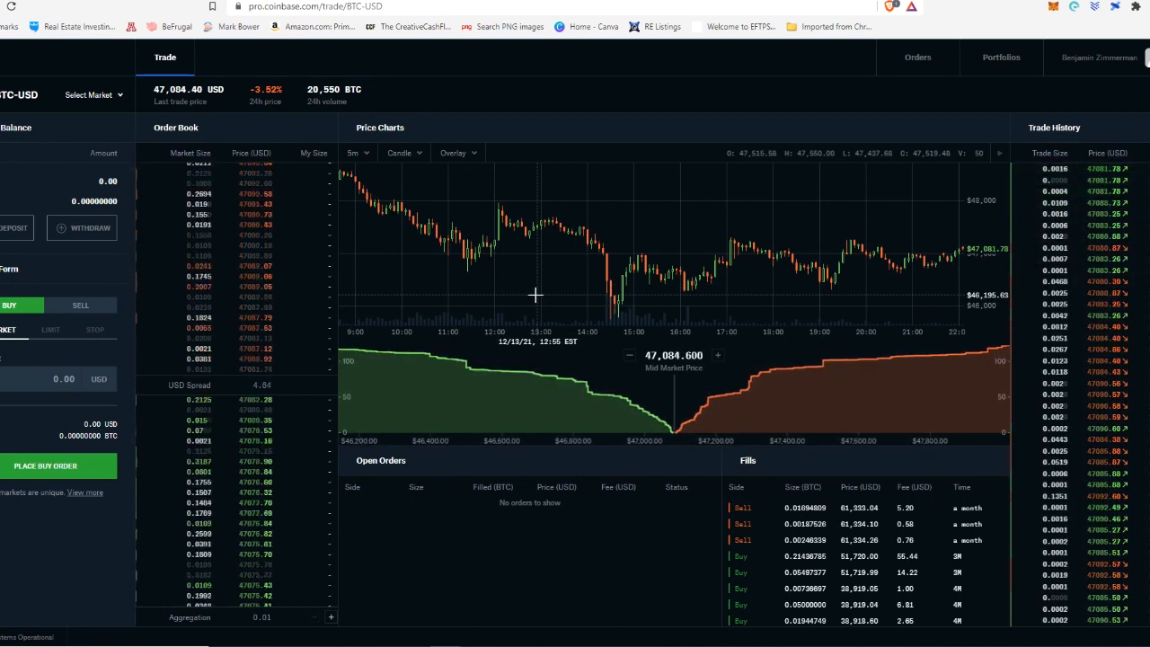
# Step: View the Default Portfolio balances, totalling $2.24 and mostly Ether
pyautogui.click(1001, 56)
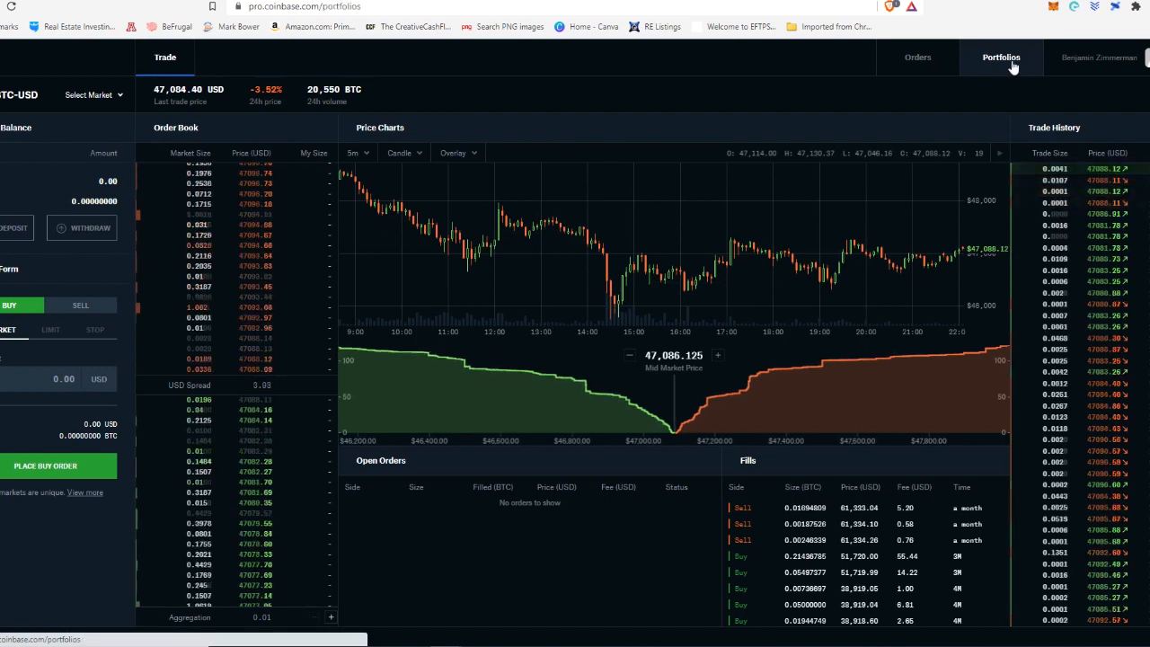
pyautogui.click(1001, 56)
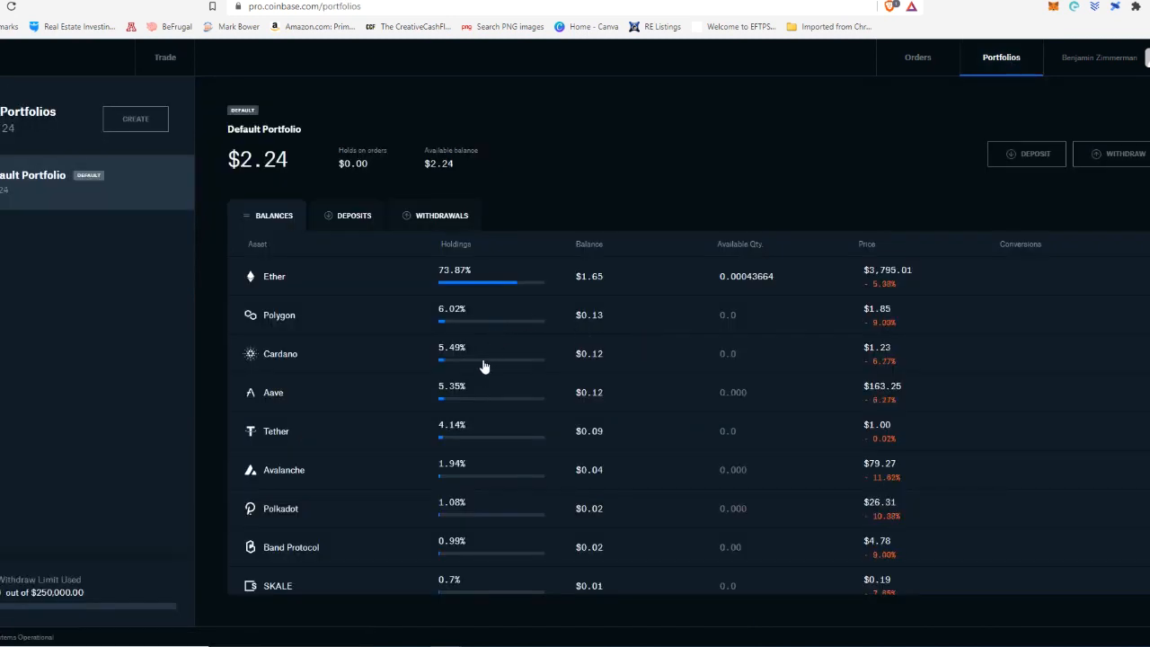
pyautogui.moveTo(482, 372)
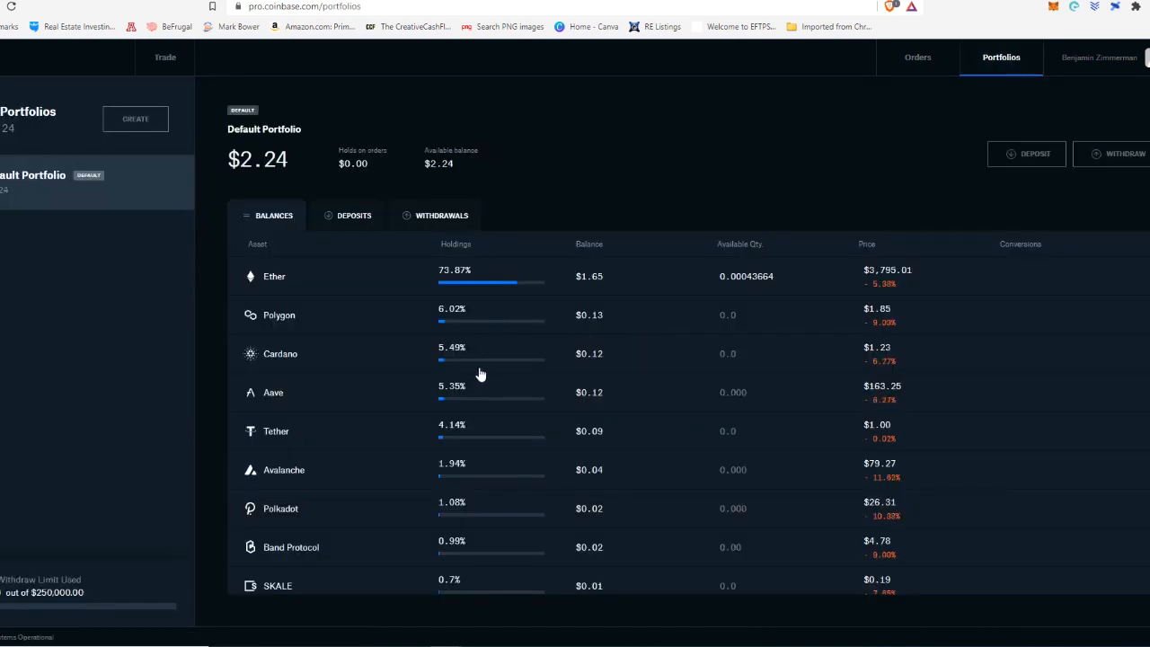
pyautogui.moveTo(970, 115)
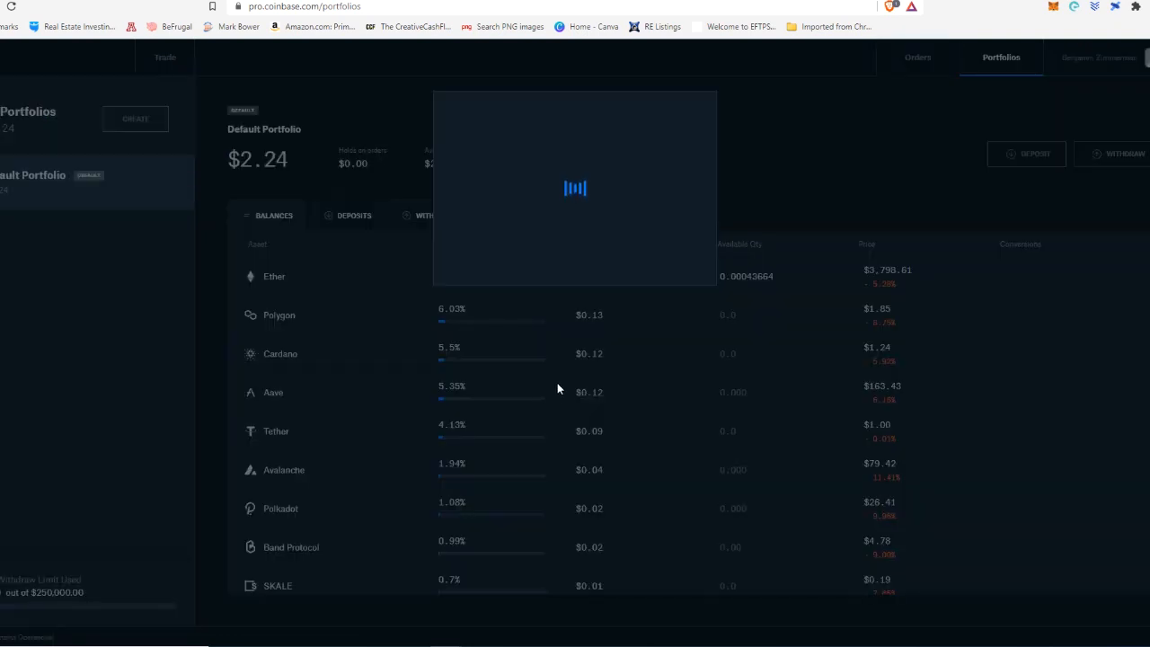
pyautogui.moveTo(557, 329)
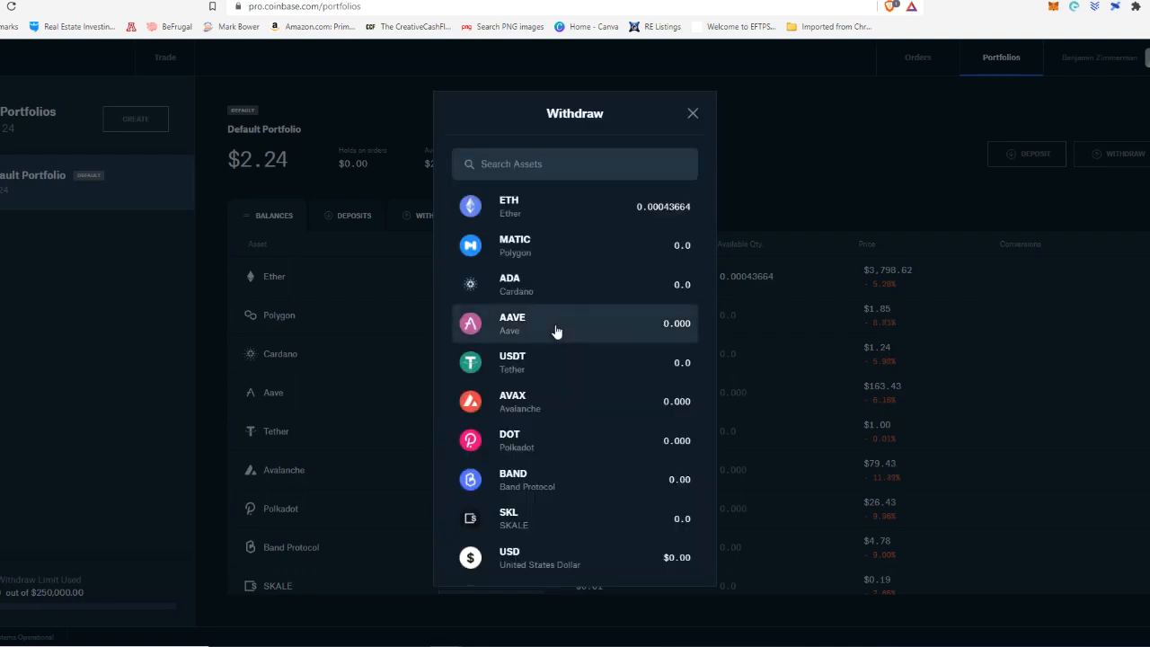
# Step: Review the USDC withdrawal to Coinbase.com, which shows no USDC funds in the Default Portfolio
pyautogui.scroll(-3)
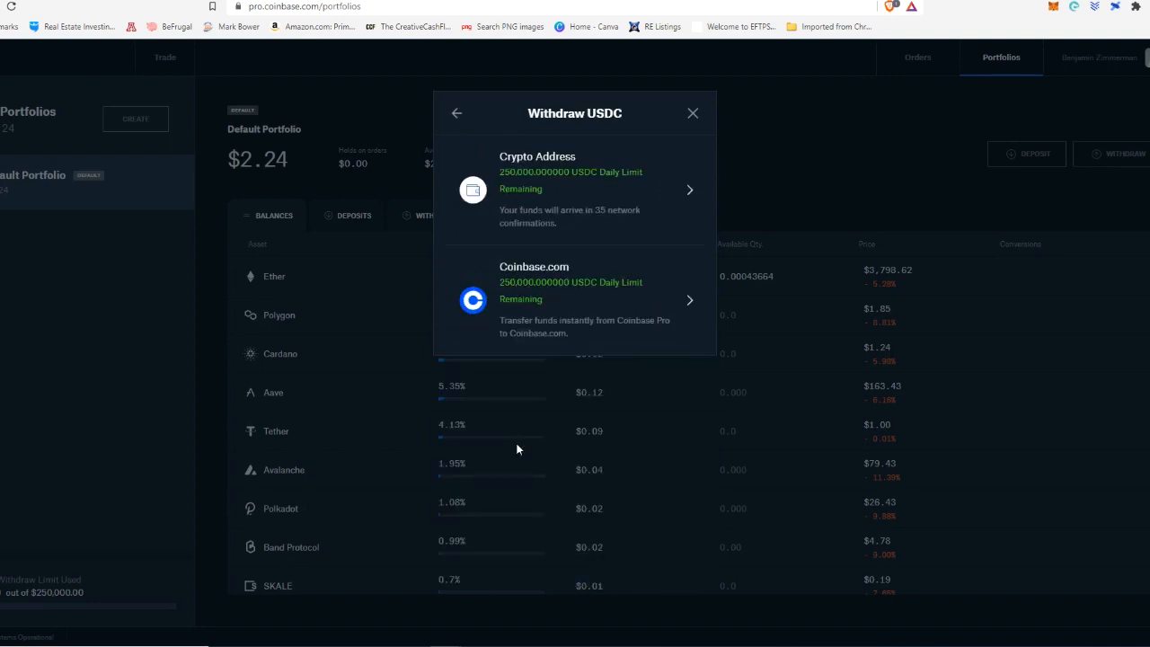
pyautogui.moveTo(503, 266)
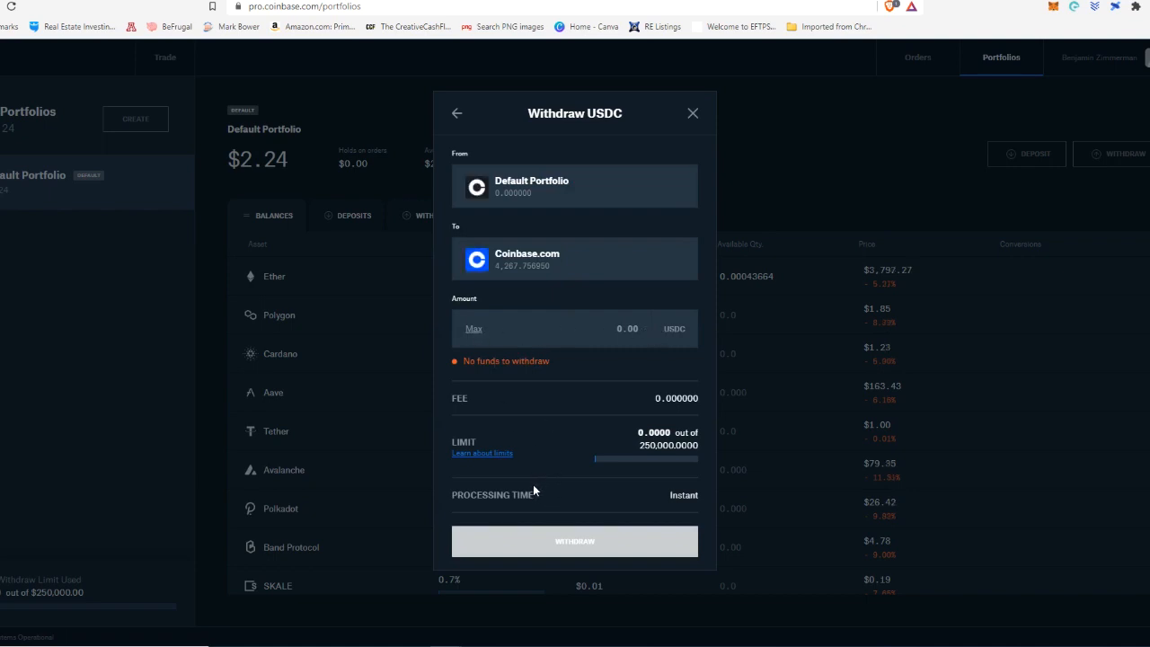
pyautogui.moveTo(651, 406)
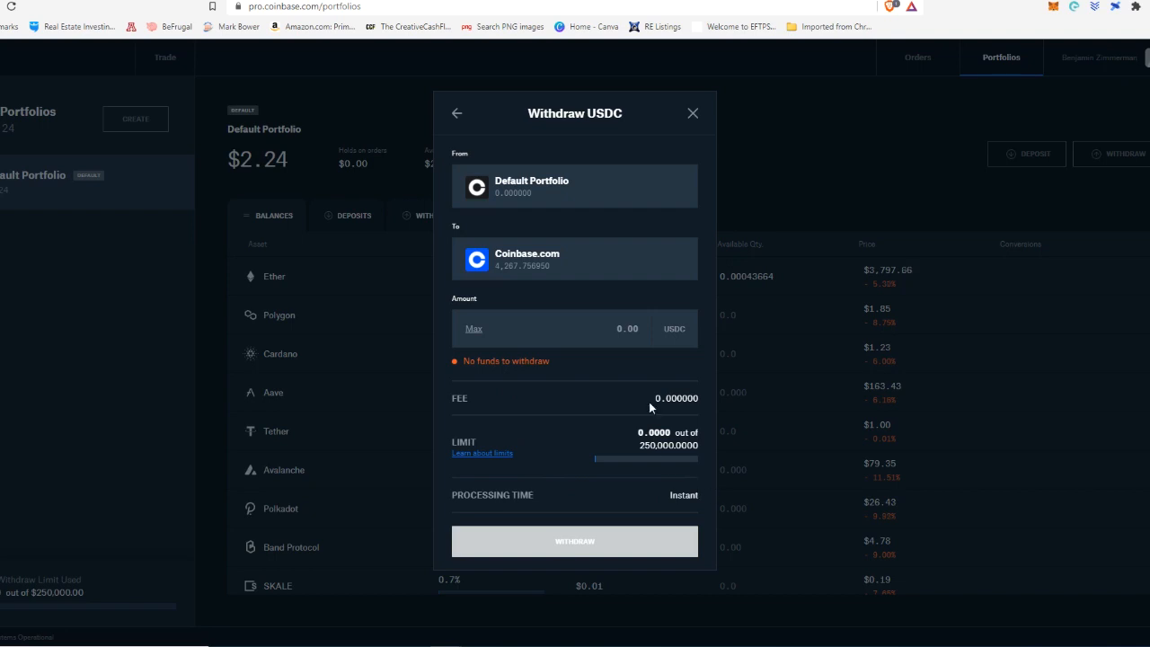
pyautogui.doubleClick(676, 397)
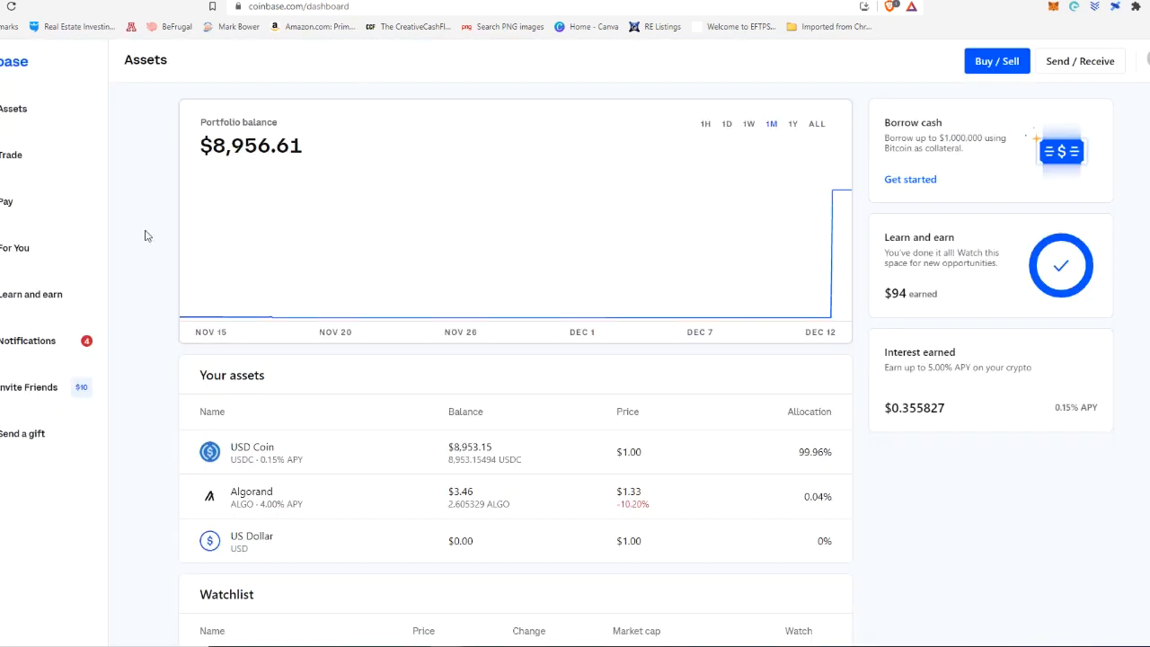
pyautogui.moveTo(180, 367)
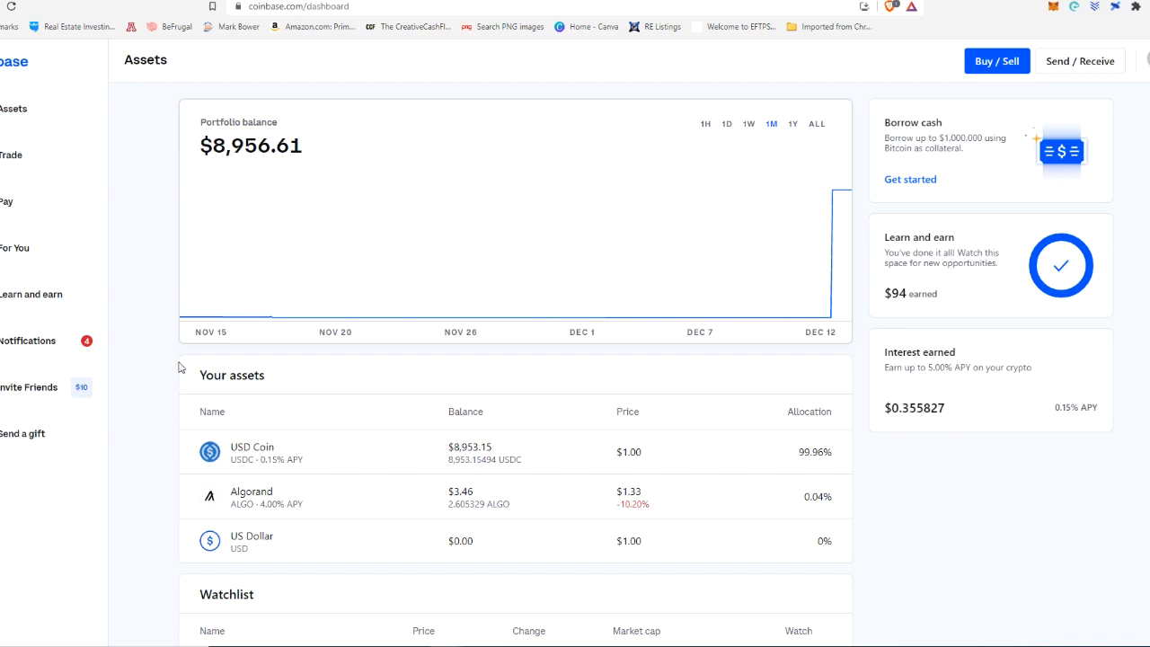
pyautogui.moveTo(173, 364)
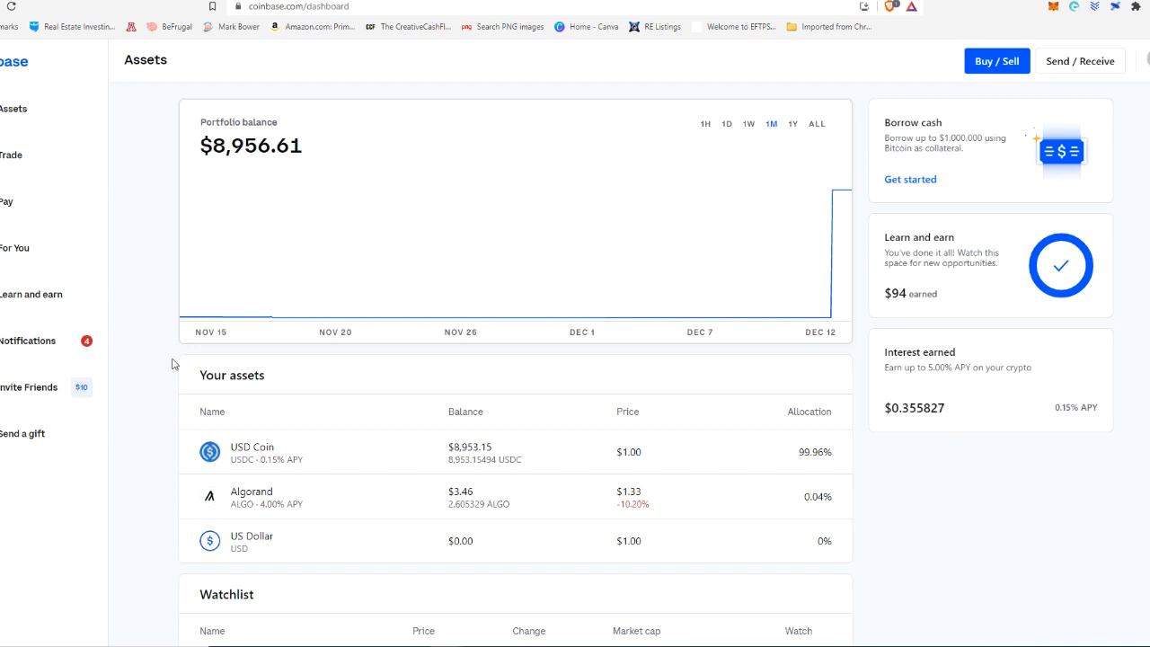
pyautogui.moveTo(291, 465)
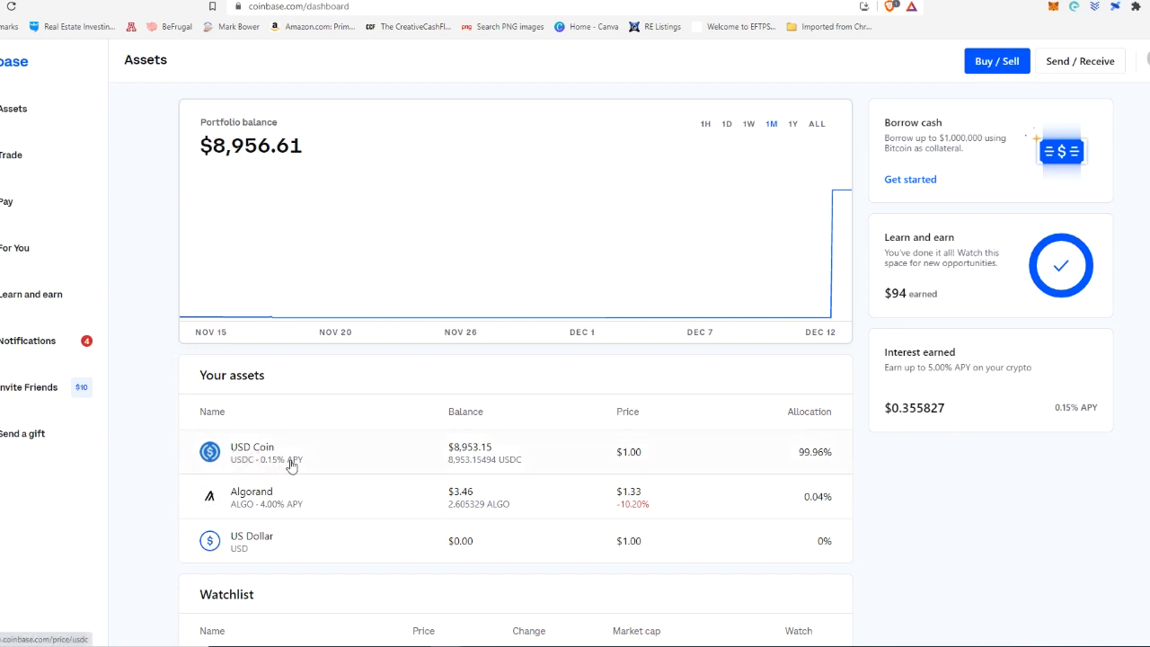
pyautogui.moveTo(237, 461)
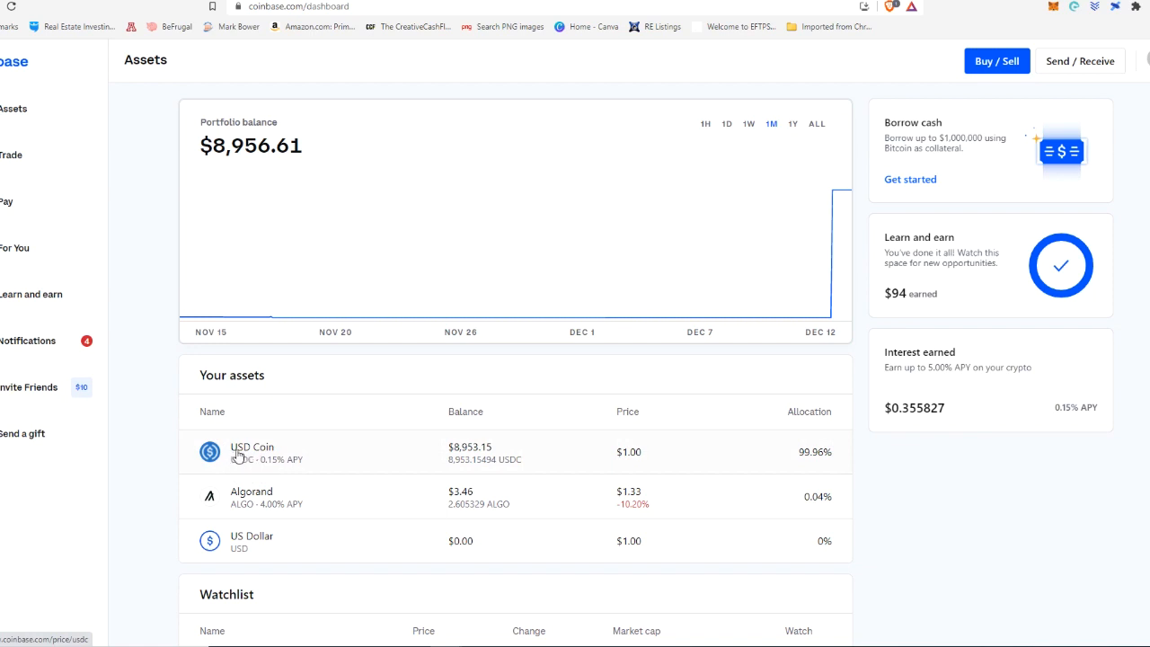
pyautogui.moveTo(237, 457)
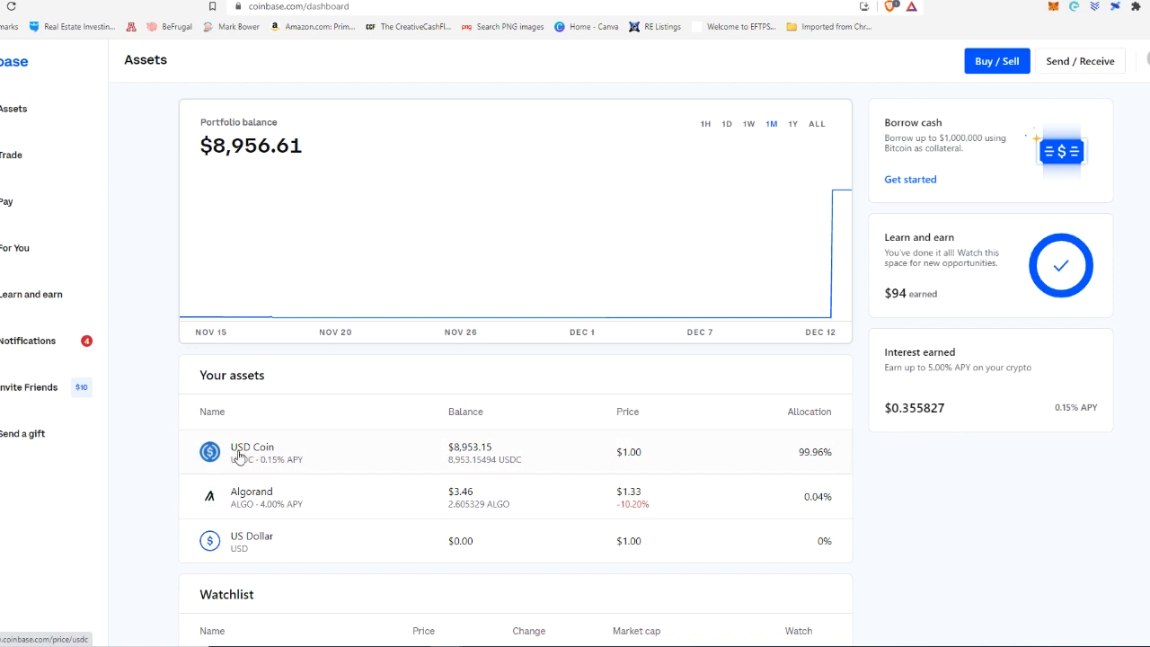